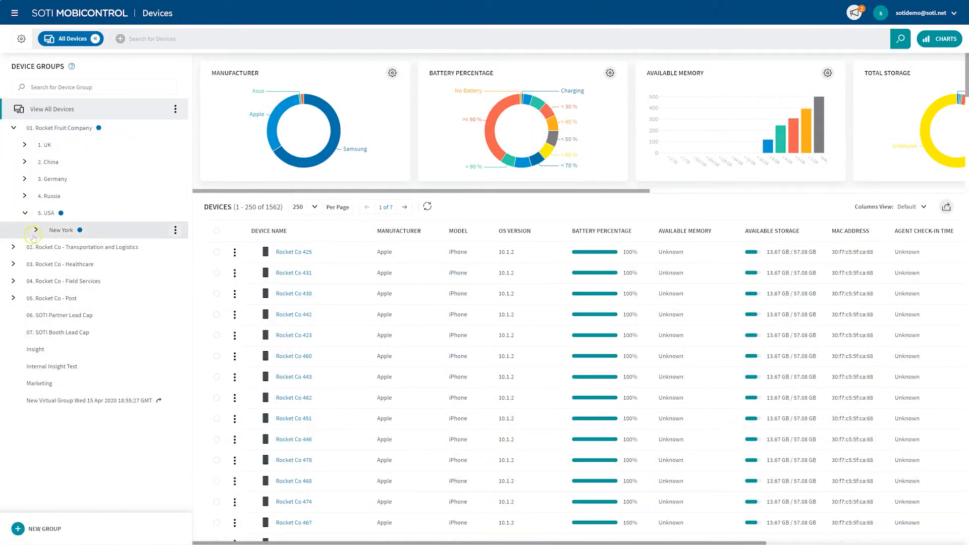
# Expand New York and show the Warehouse group's devices under Stores 003 Staging.
pyautogui.click(37, 231)
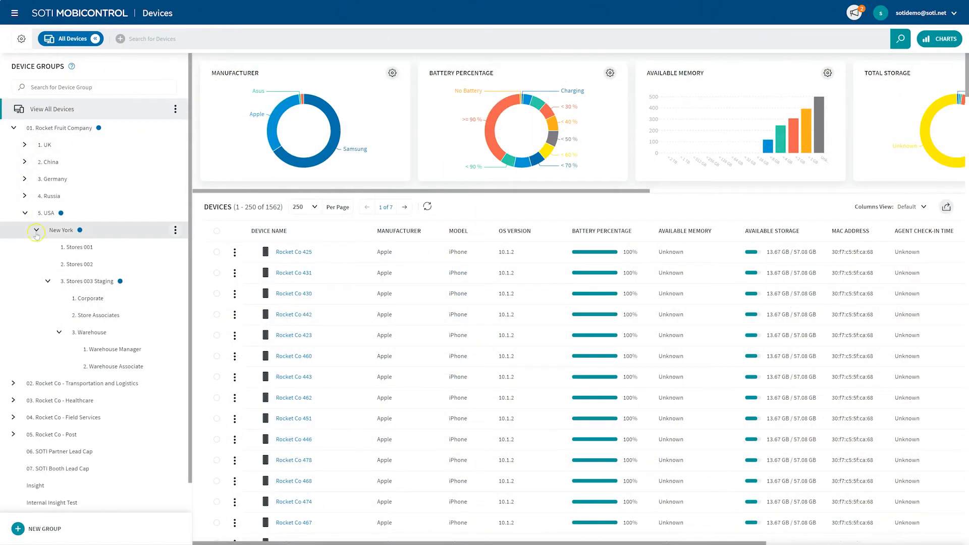
pyautogui.click(90, 332)
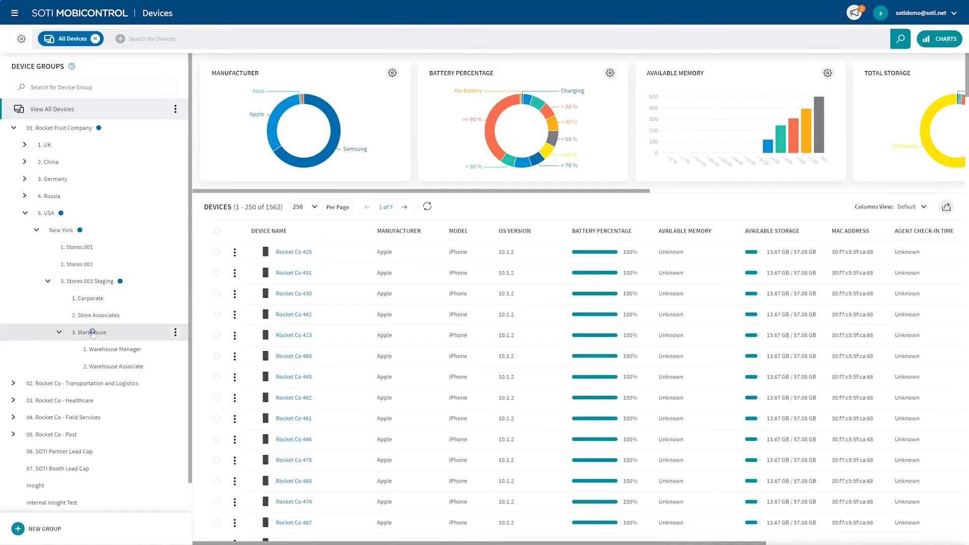
pyautogui.click(89, 332)
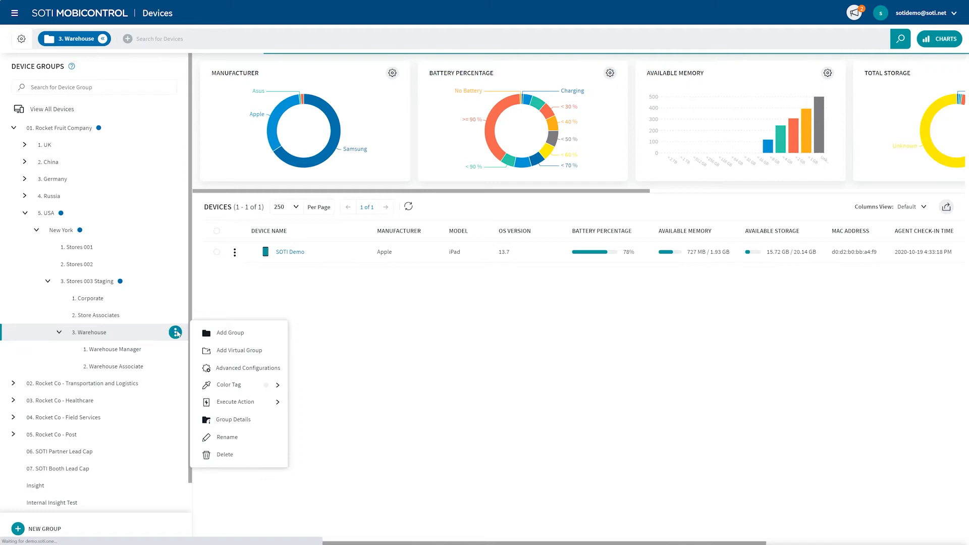
pyautogui.moveTo(216, 351)
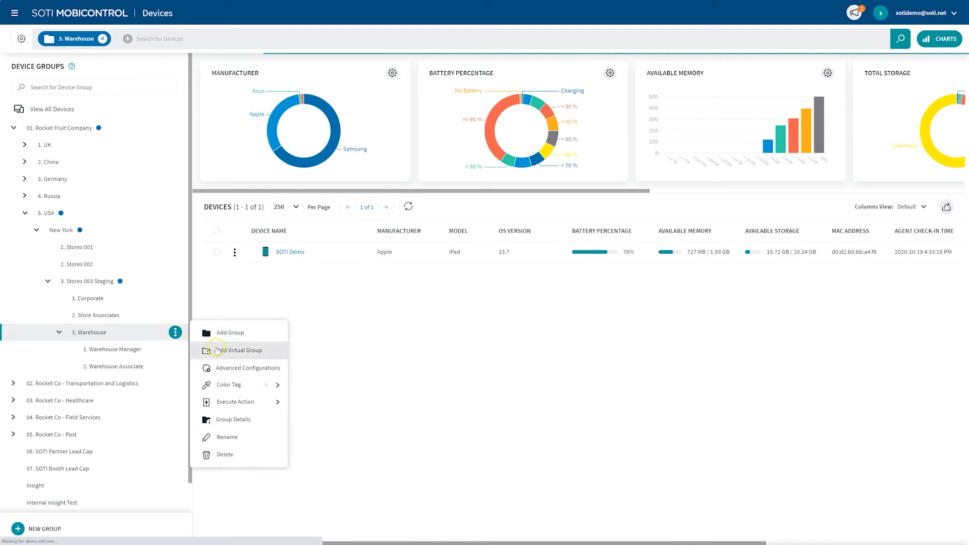
pyautogui.moveTo(240, 367)
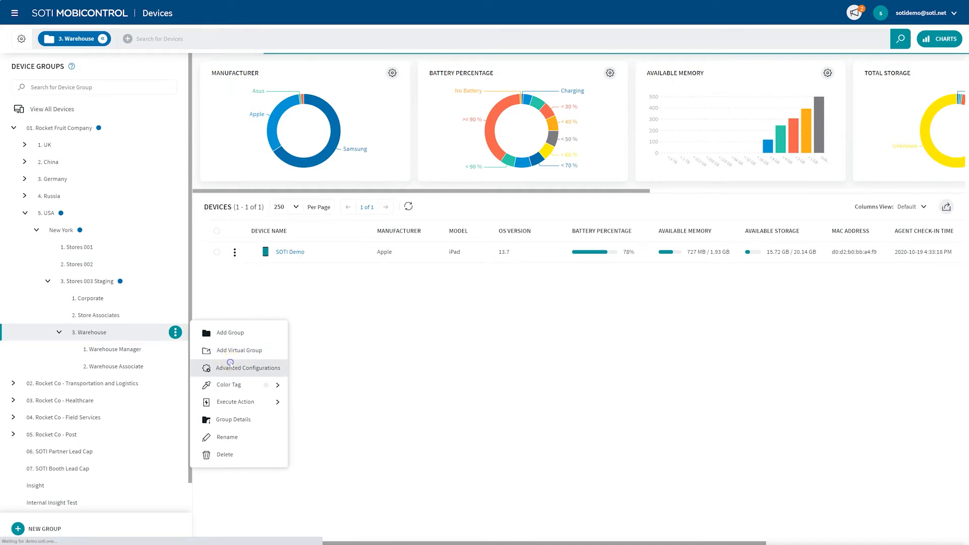
# Show Warehouse's advanced configurations for Apple and open Shared Device (iOS Only).
pyautogui.click(247, 368)
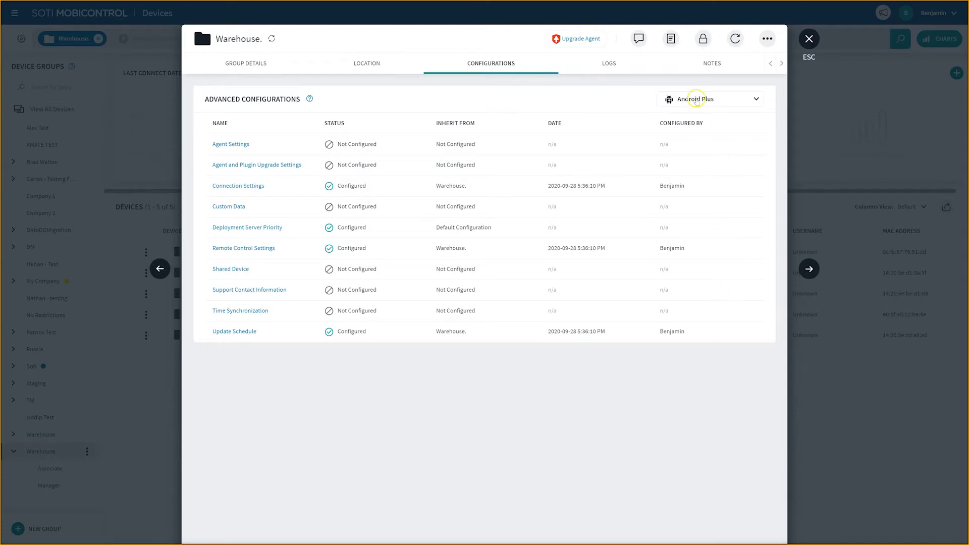
pyautogui.click(709, 99)
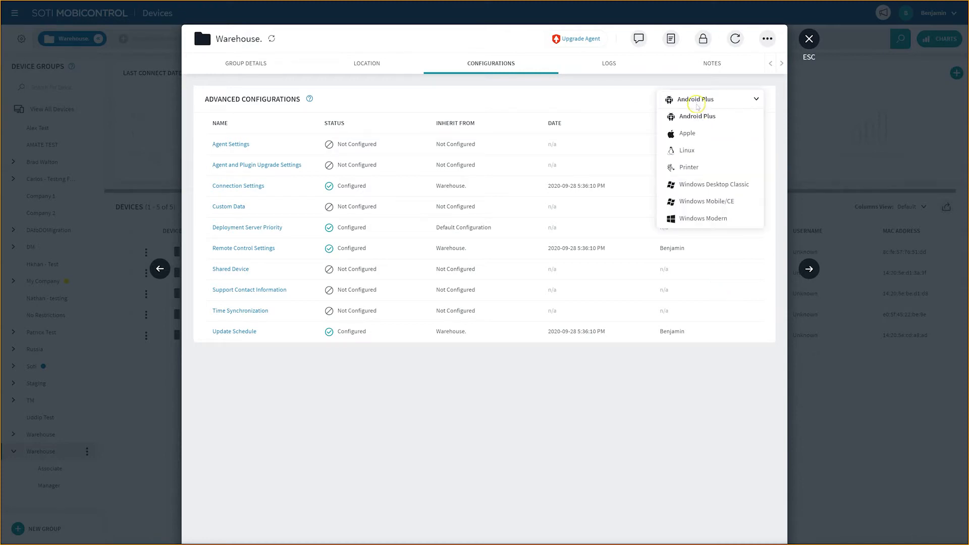
pyautogui.click(685, 134)
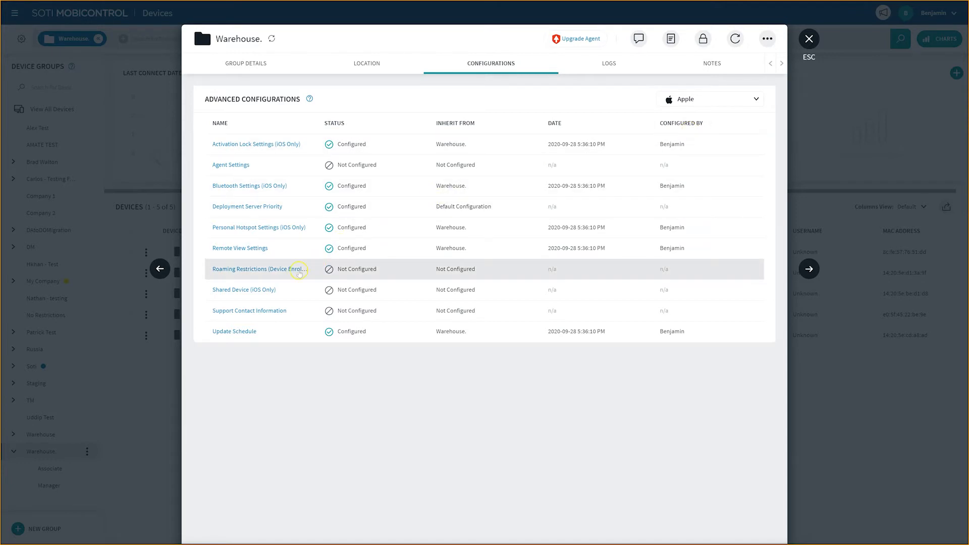
pyautogui.click(243, 290)
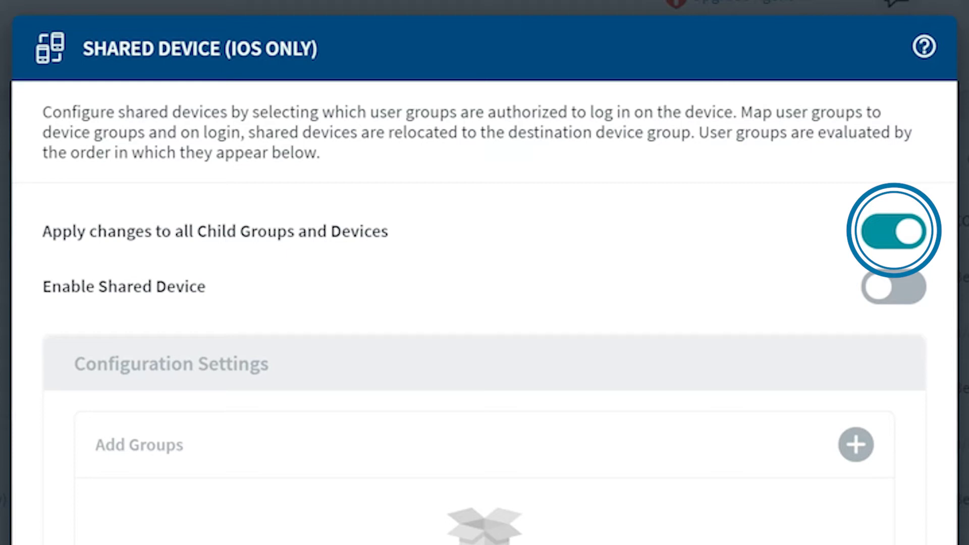
pyautogui.click(893, 230)
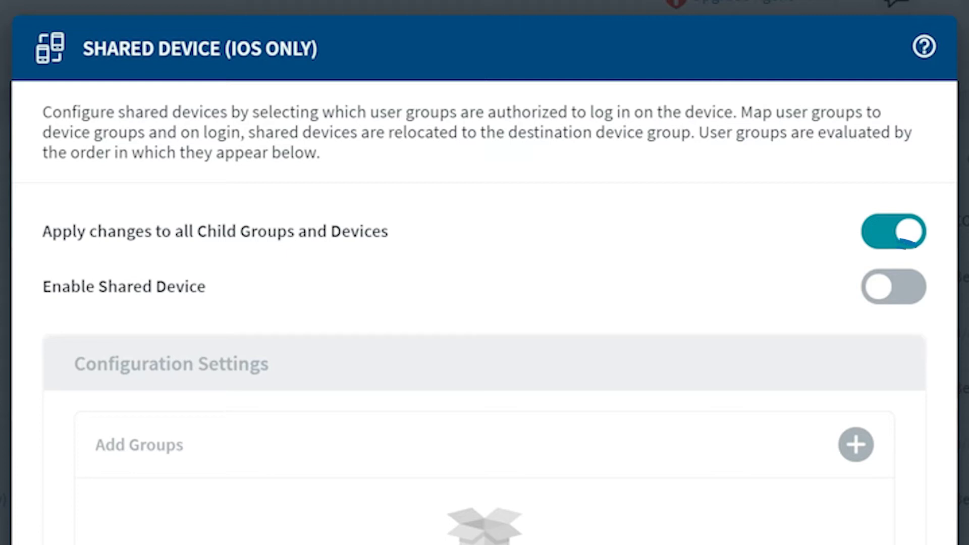
pyautogui.click(893, 285)
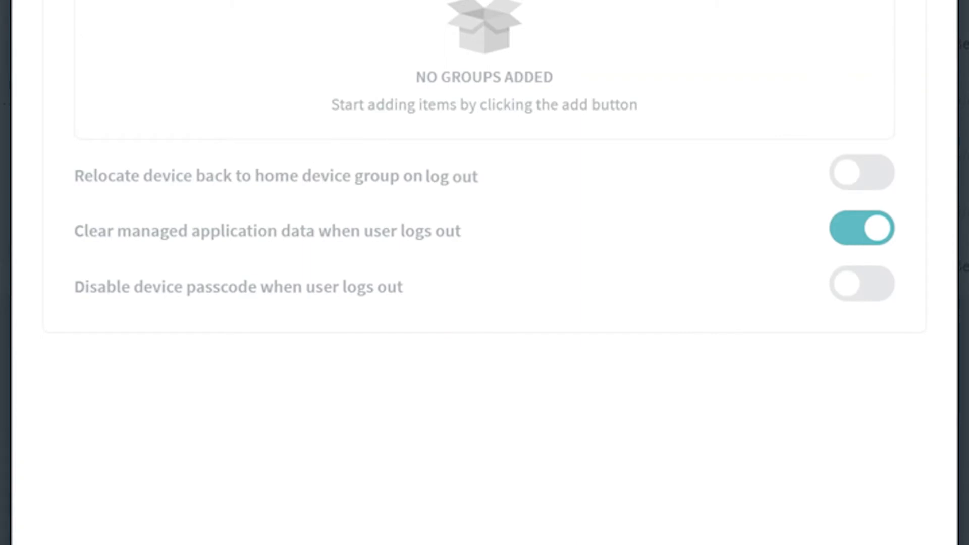
pyautogui.click(862, 173)
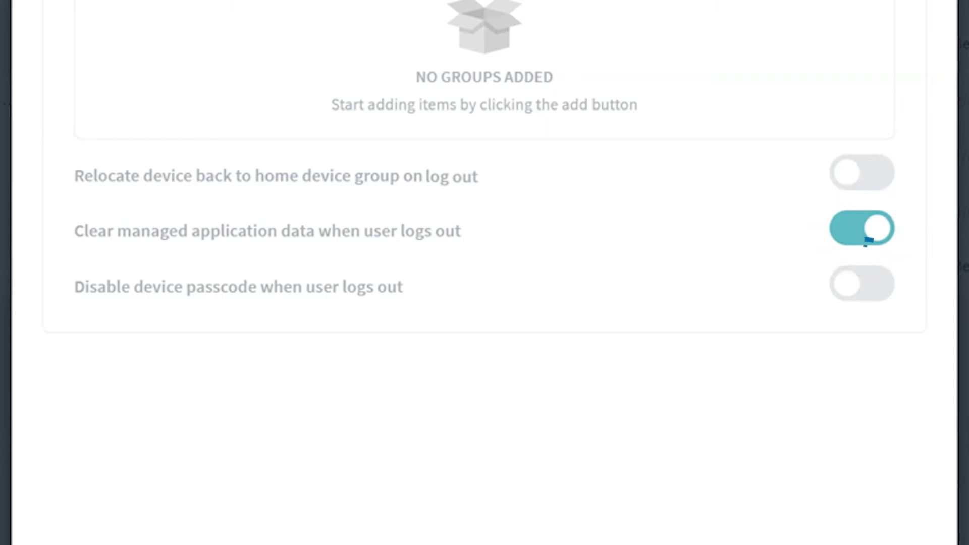
pyautogui.click(861, 285)
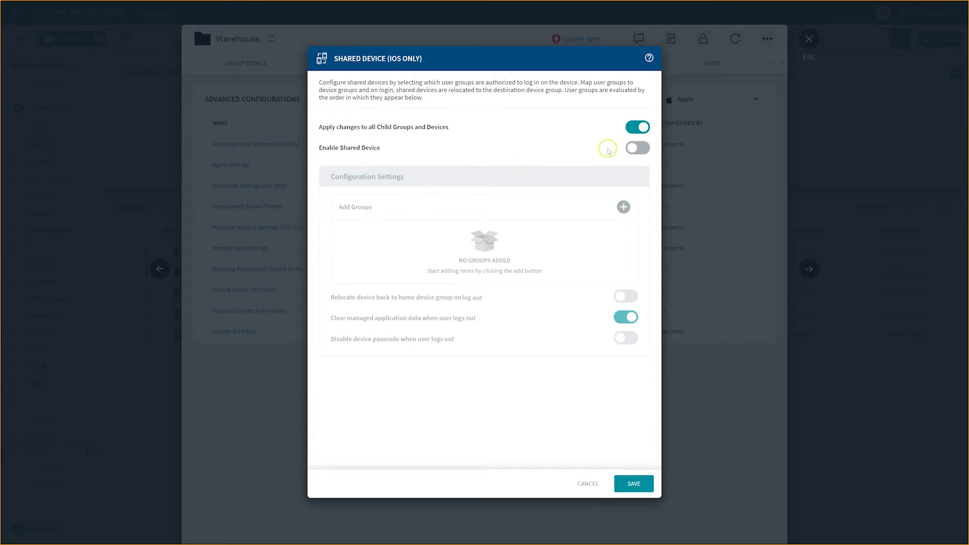
# Turn on shared device mode and start adding groups from Azure AD Trial (IdP).
pyautogui.click(637, 148)
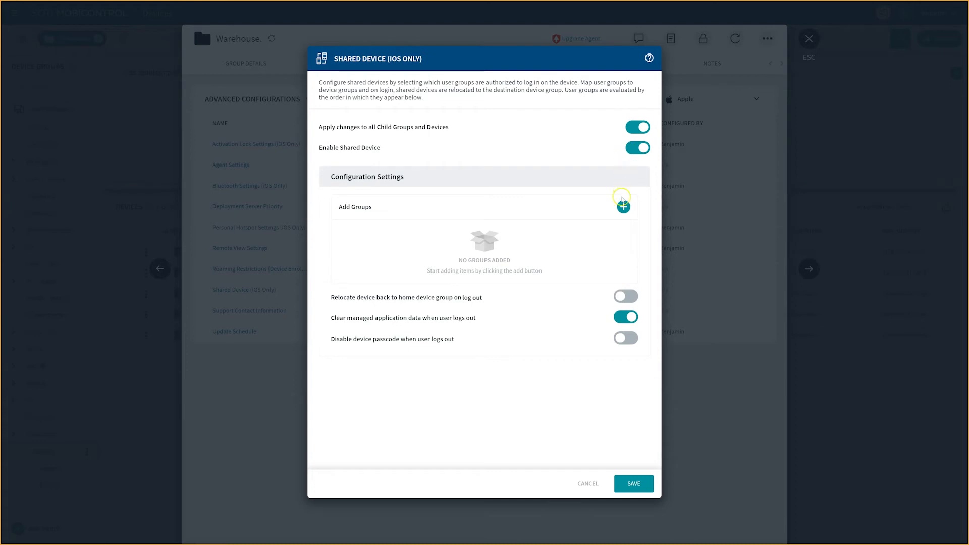
pyautogui.click(623, 206)
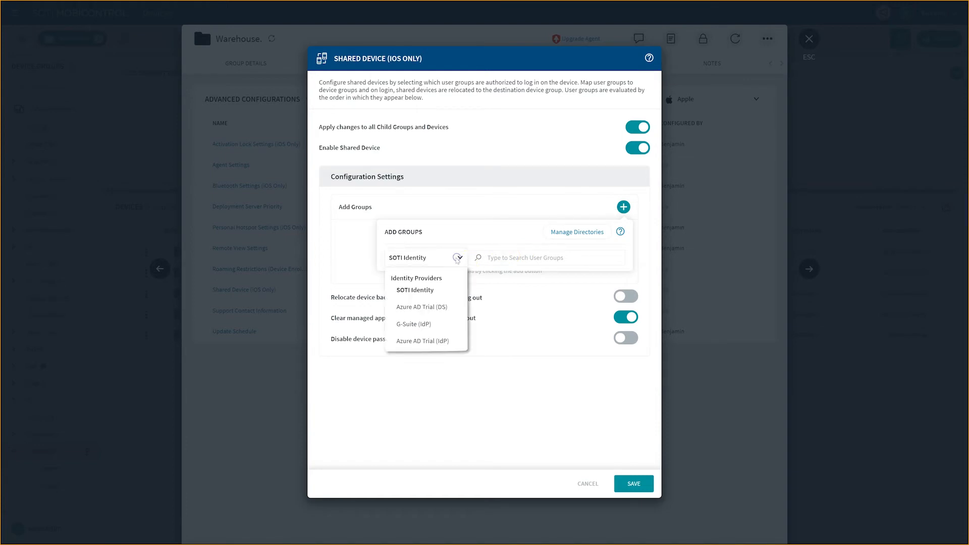
pyautogui.moveTo(415, 291)
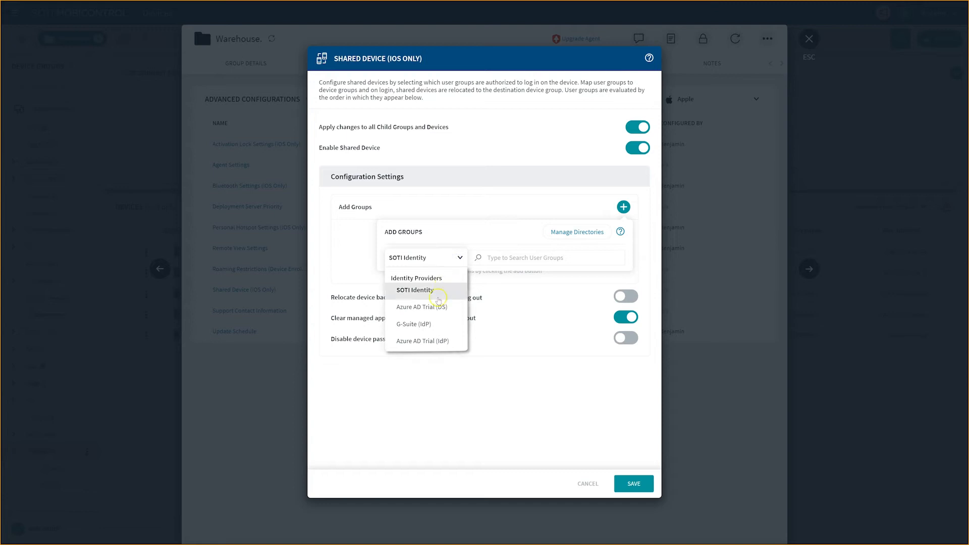
pyautogui.click(423, 340)
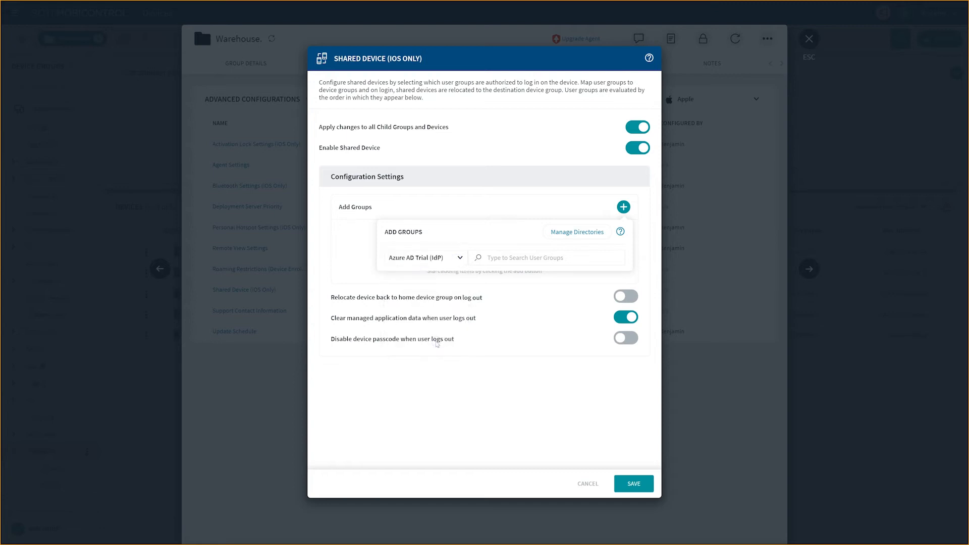
# Search the Azure AD Trial directory for the 'manager' user group.
pyautogui.click(547, 257)
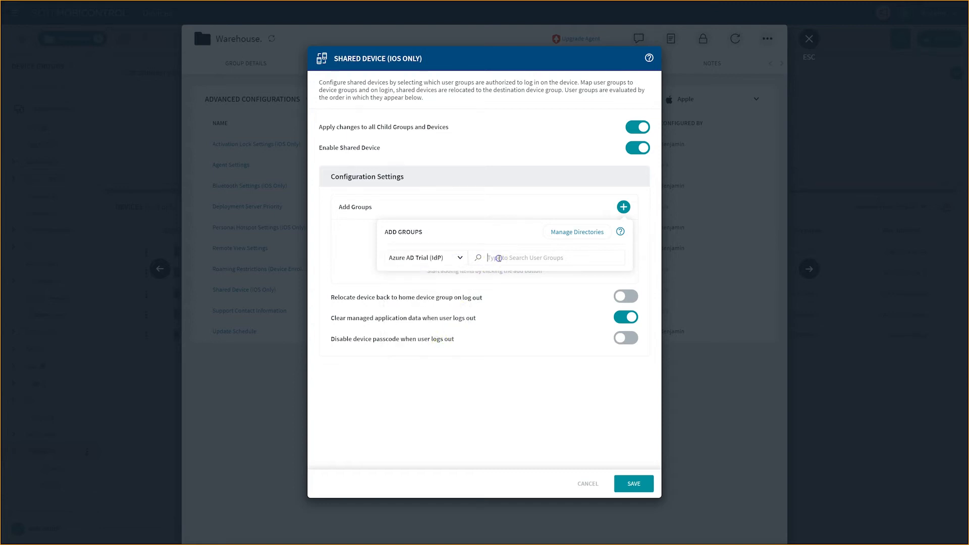
pyautogui.write('m')
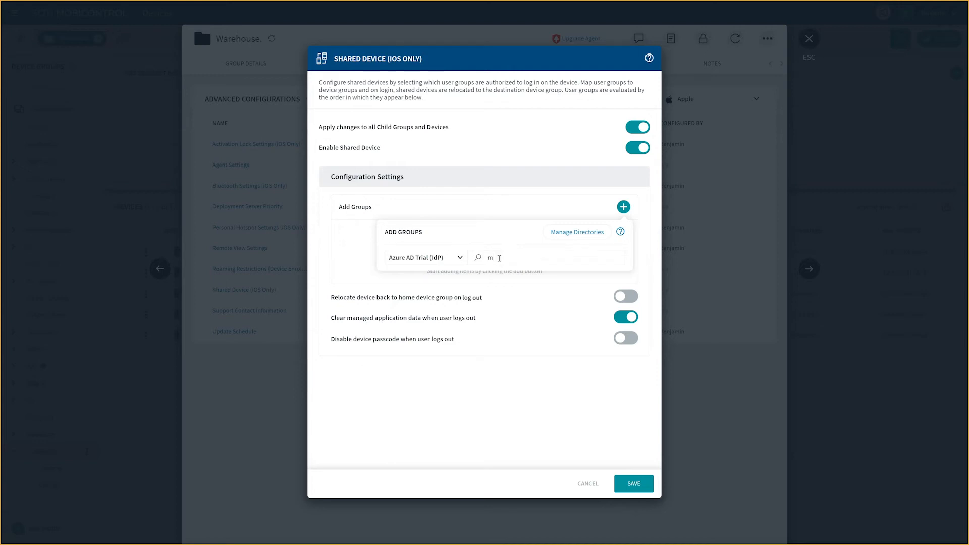
pyautogui.write('an')
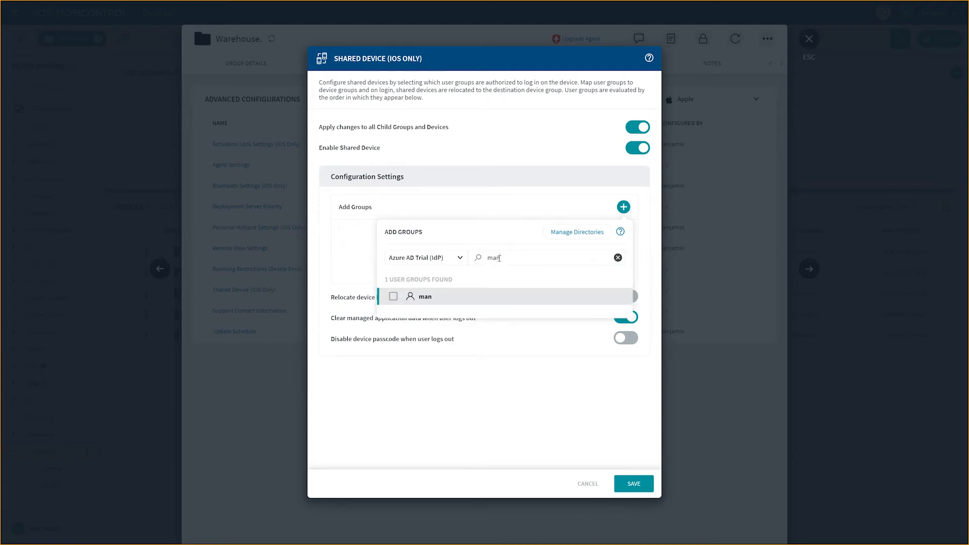
pyautogui.write('ager')
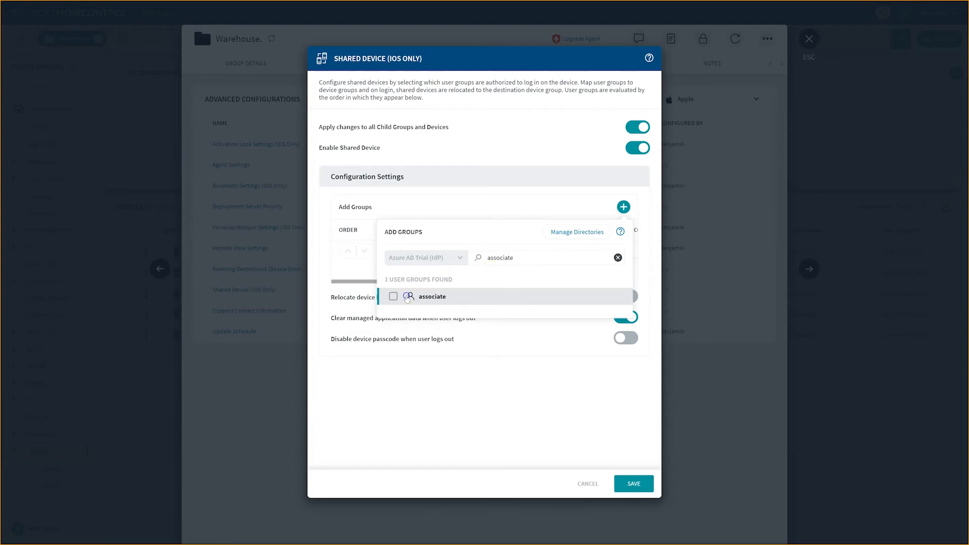
# Relocate manager users to Manager and associate users to Associate, returning devices home on log out.
pyautogui.click(433, 296)
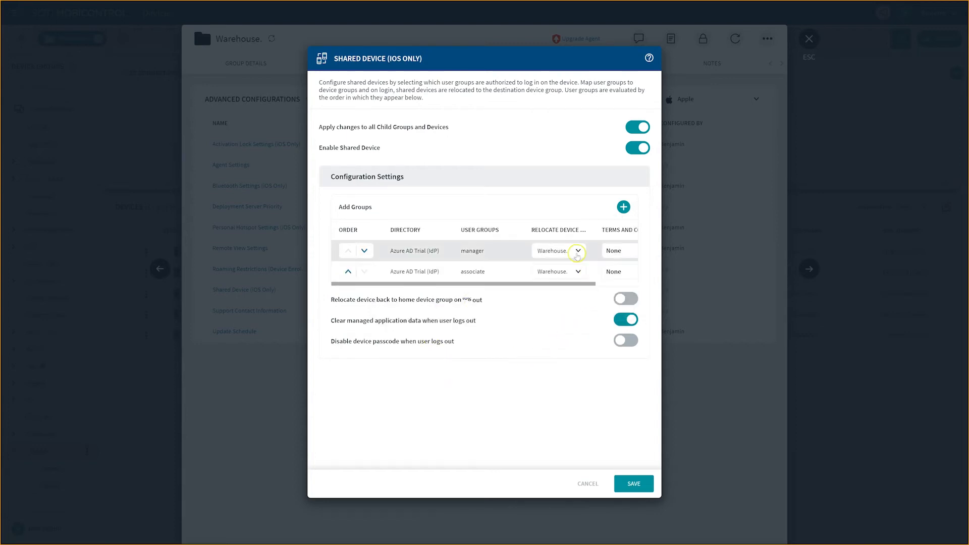
pyautogui.click(577, 251)
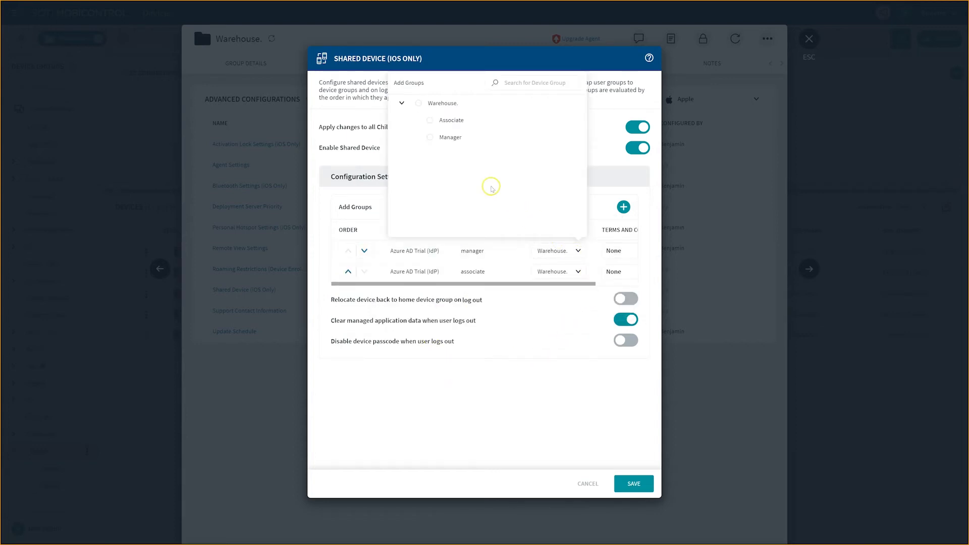
pyautogui.click(430, 137)
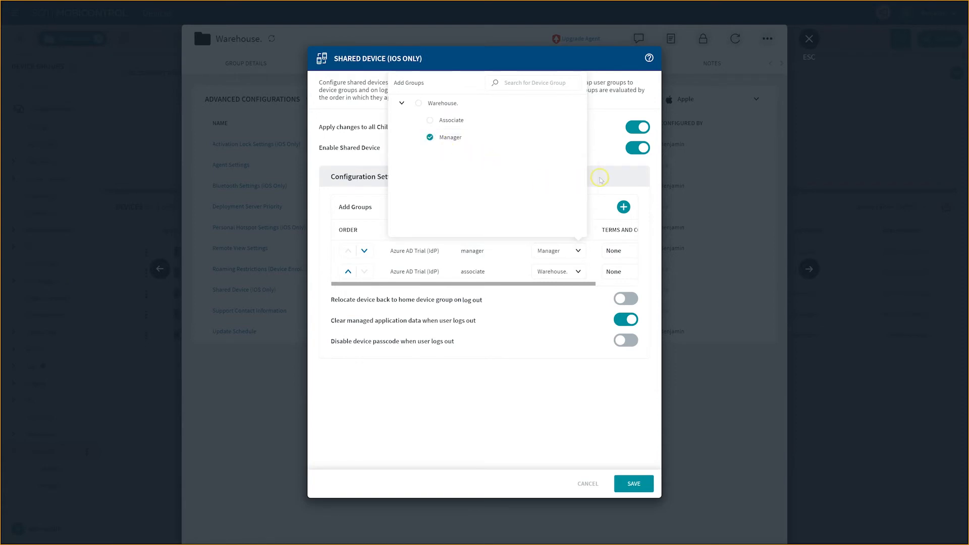
pyautogui.click(418, 123)
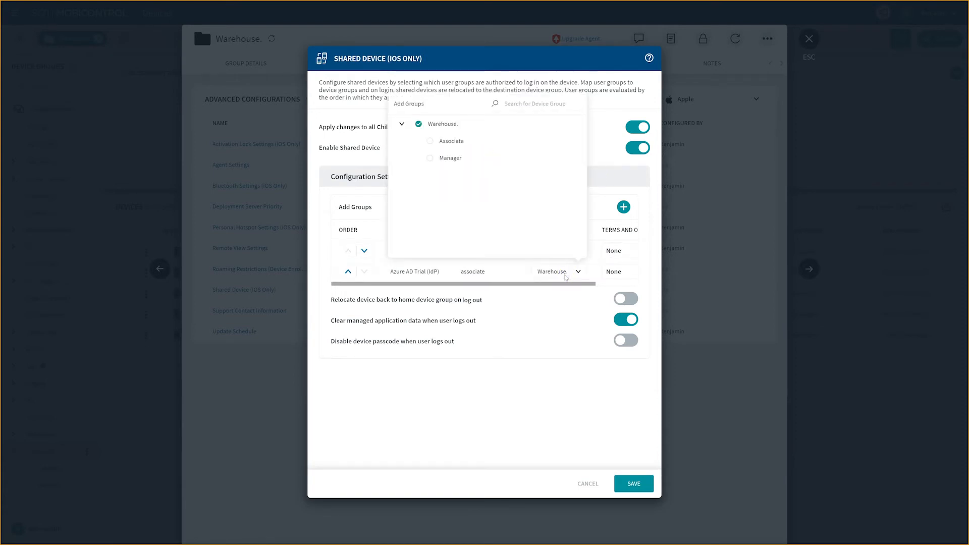
pyautogui.click(430, 141)
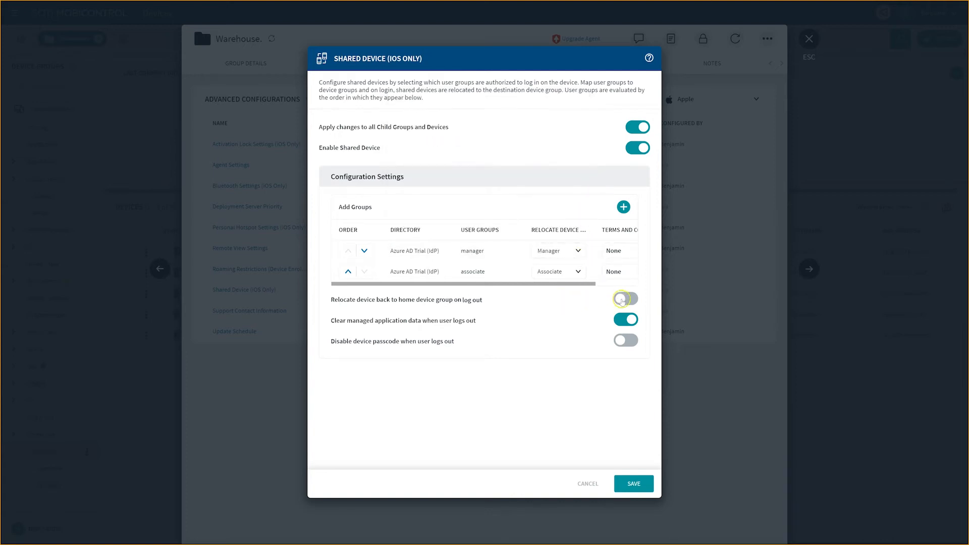
pyautogui.click(625, 299)
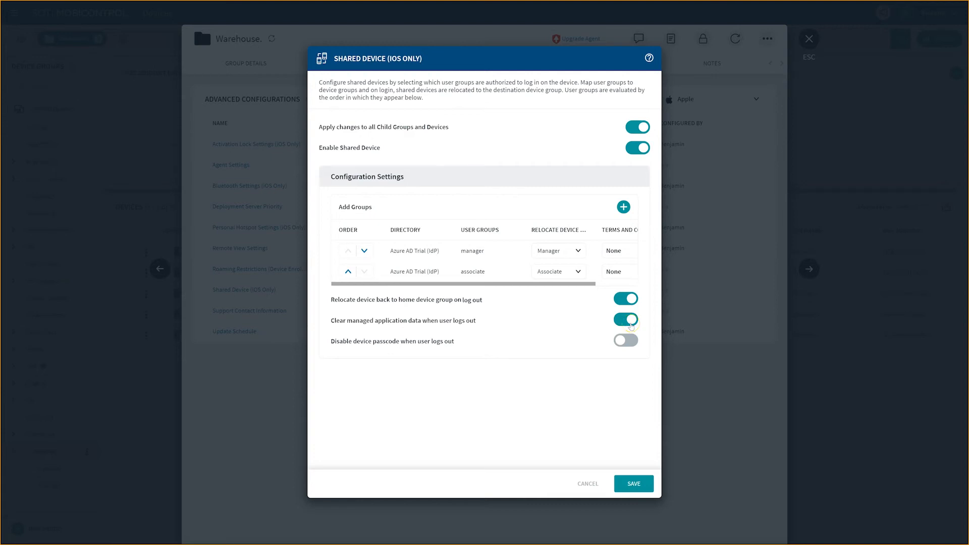
pyautogui.moveTo(627, 340)
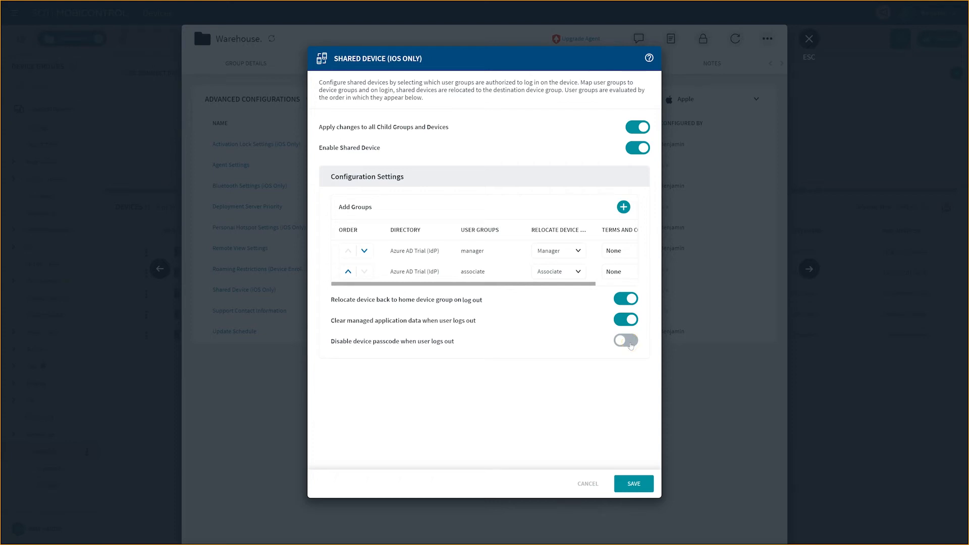
# Save the Shared Device (iOS Only) configuration for Warehouse.
pyautogui.click(634, 484)
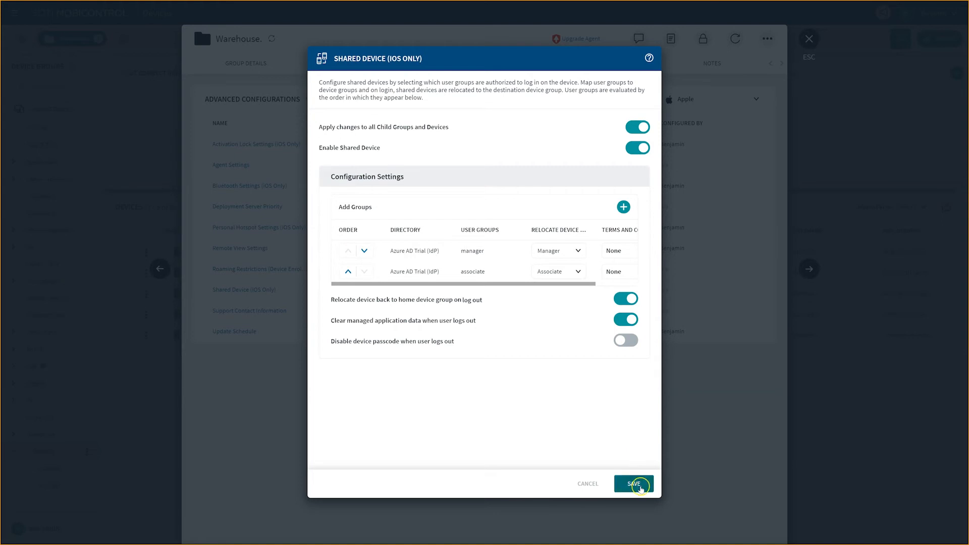
pyautogui.click(633, 484)
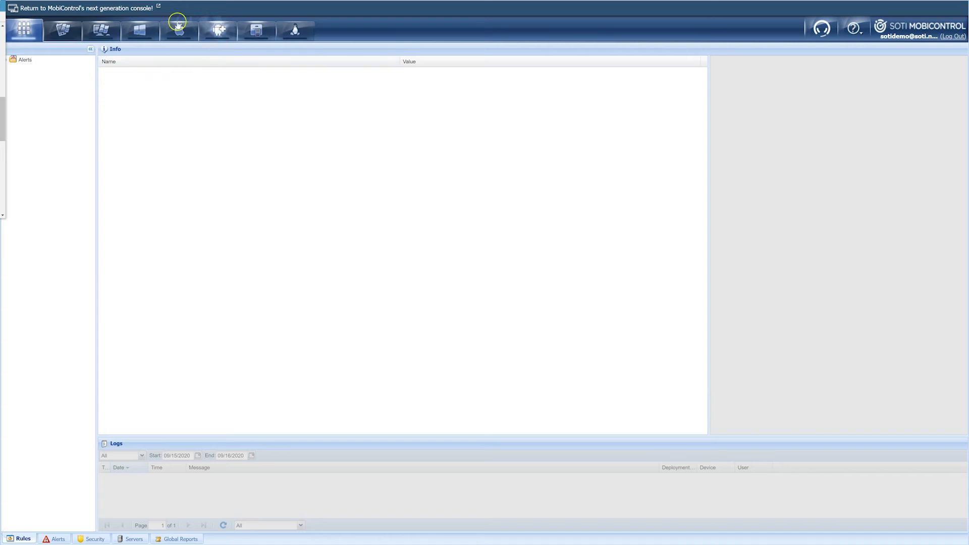
# Switch the legacy console to the Apple device rules.
pyautogui.click(177, 29)
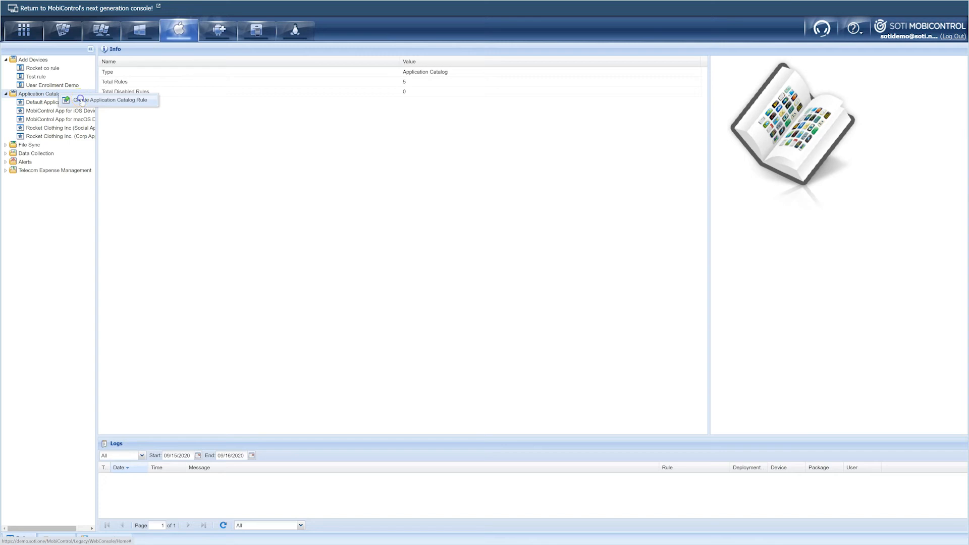
# Create an Application Catalog rule named 'SOTI MobiControl Login App' and add an App Store application.
pyautogui.click(110, 100)
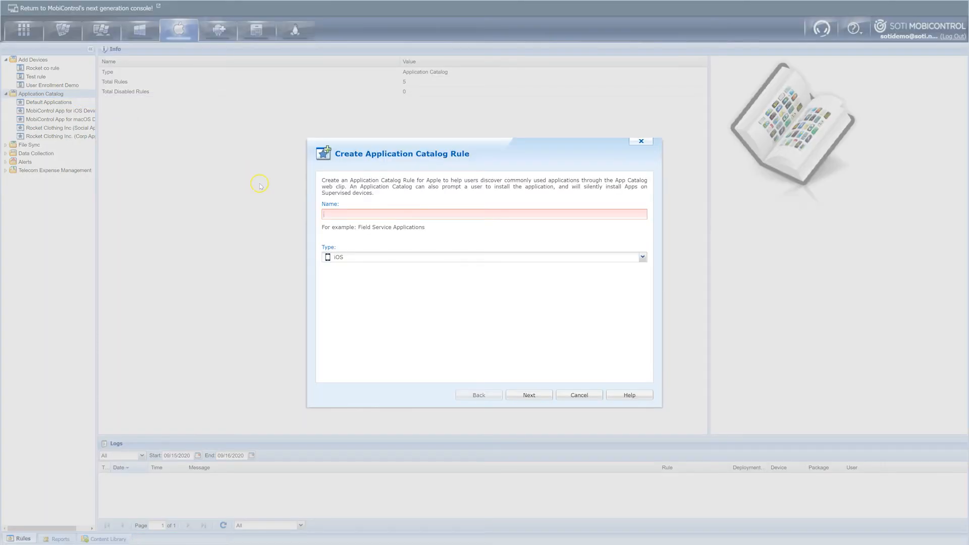
pyautogui.moveTo(426, 241)
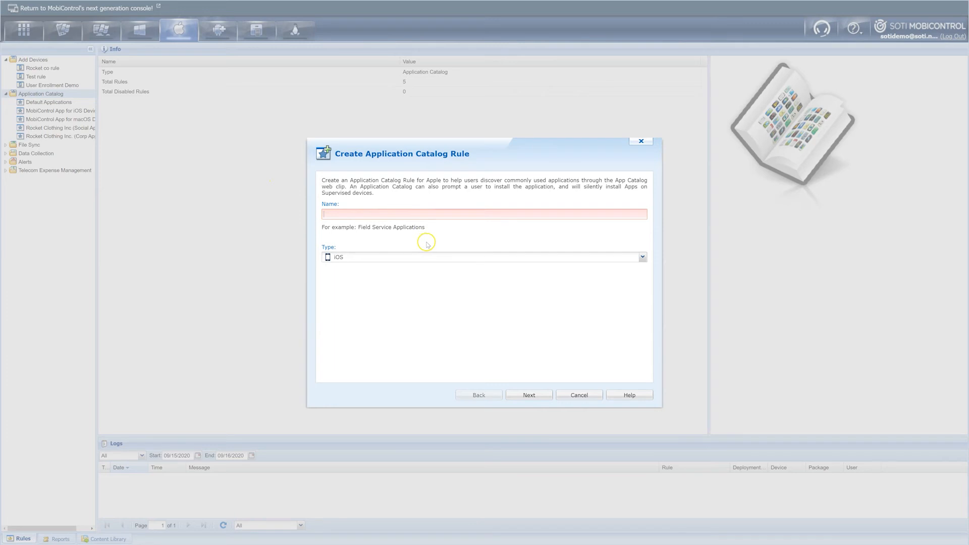
pyautogui.write('SOTI MobiControl Login App')
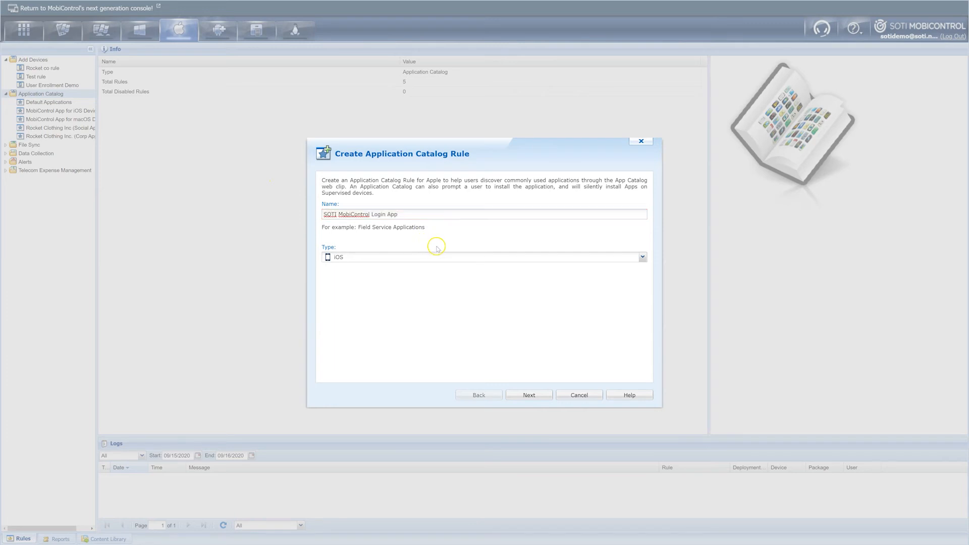
pyautogui.click(528, 395)
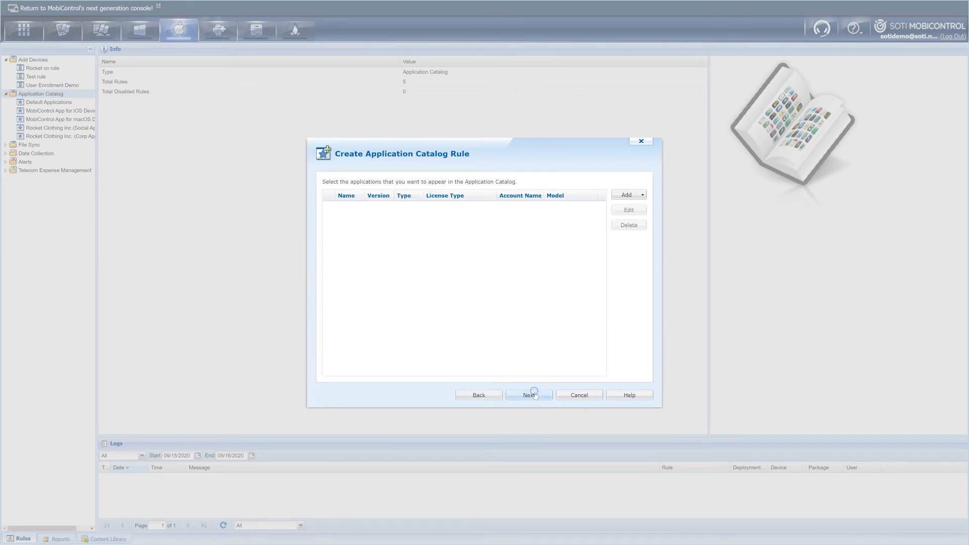
pyautogui.click(626, 194)
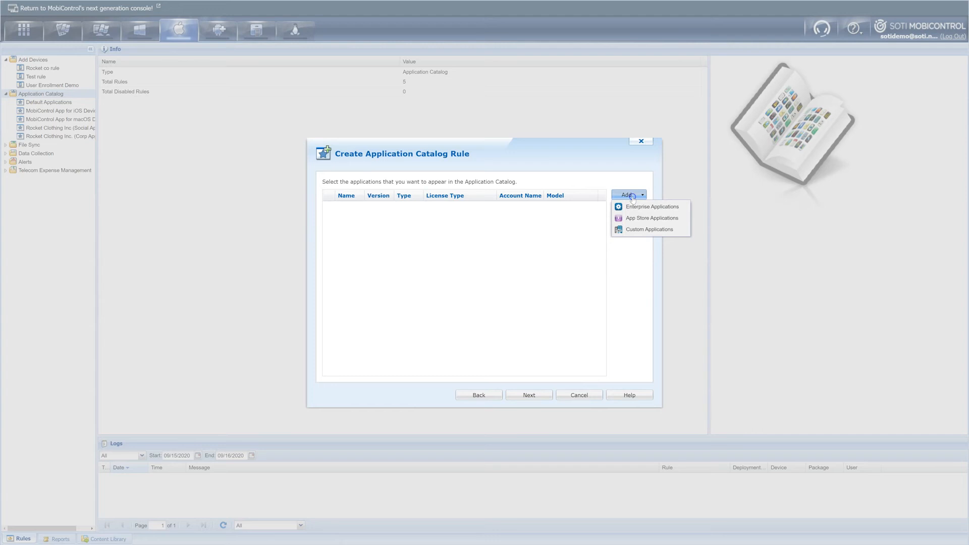
pyautogui.click(651, 218)
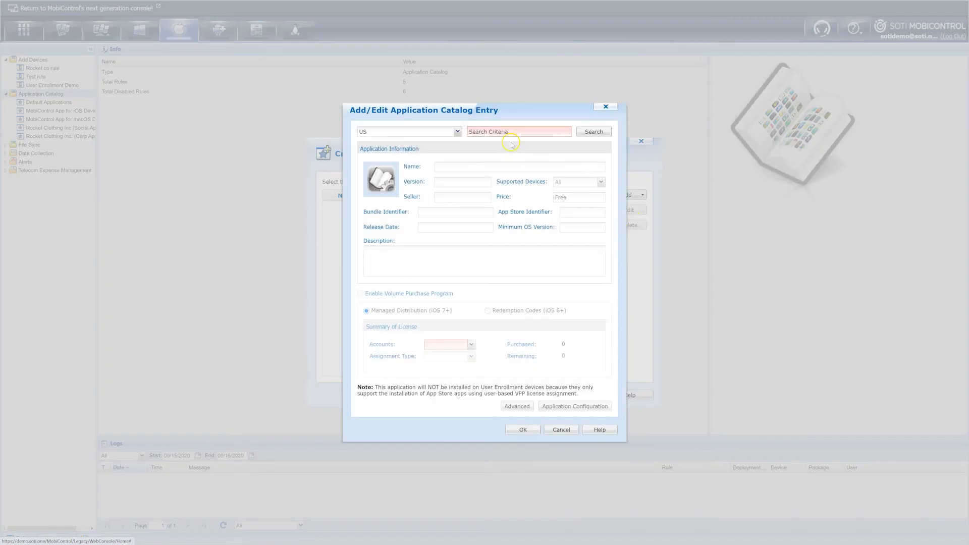
# Search 'soti mobicontrol login', pick SOTI MobiControl Login, leaving Volume Purchase Program off.
pyautogui.click(518, 131)
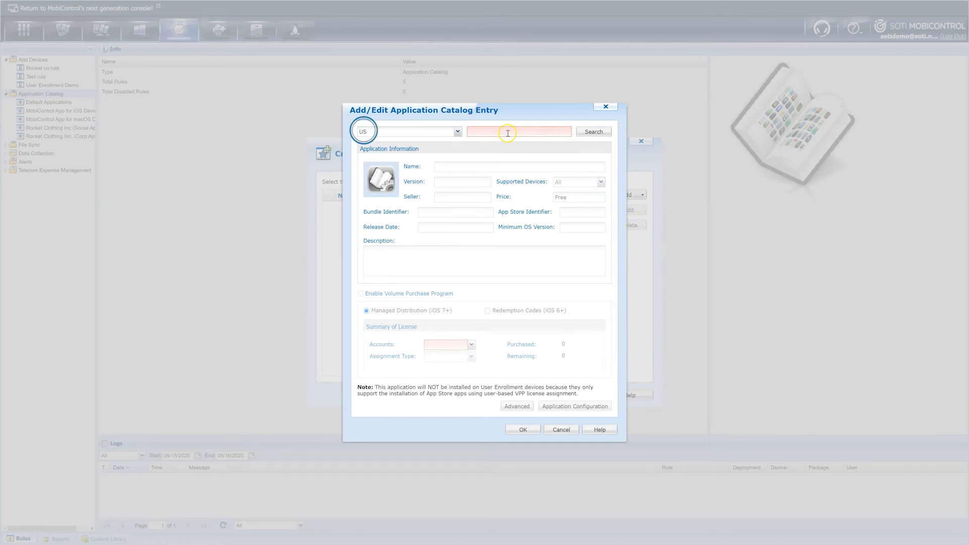
pyautogui.write('s')
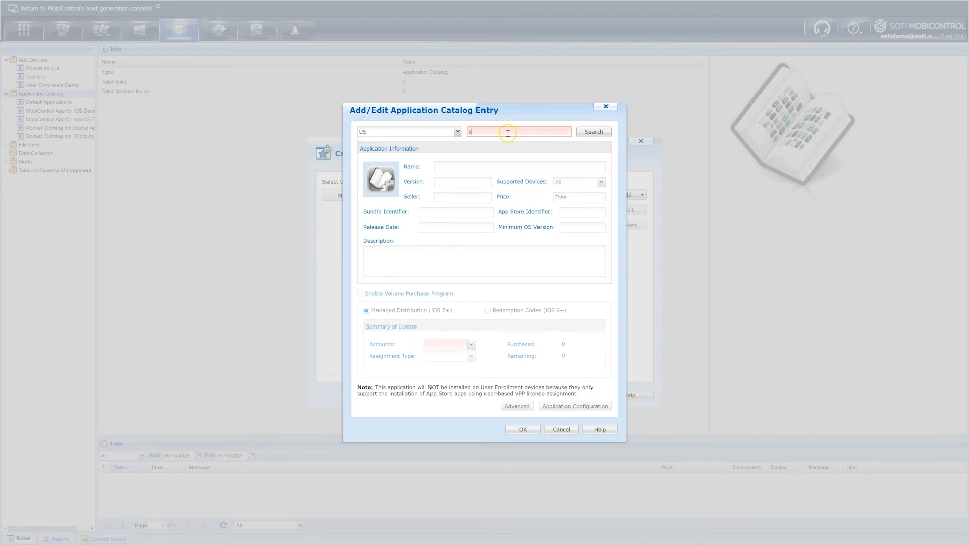
pyautogui.write('soti mobicontrol')
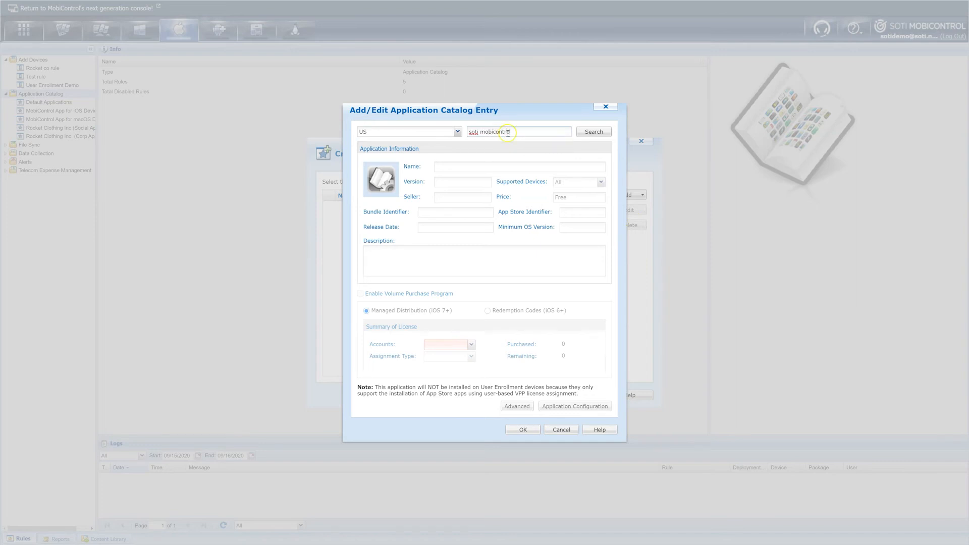
pyautogui.write('login')
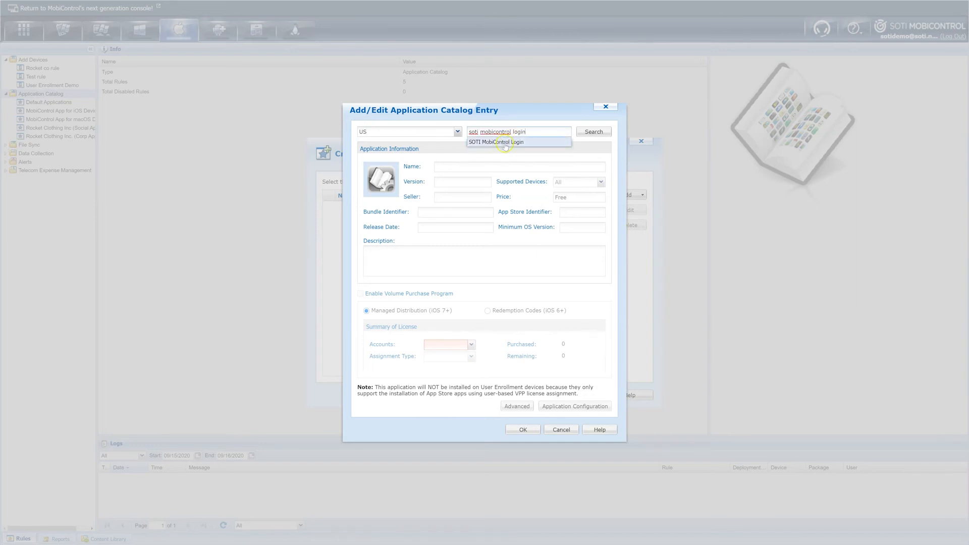
pyautogui.click(495, 142)
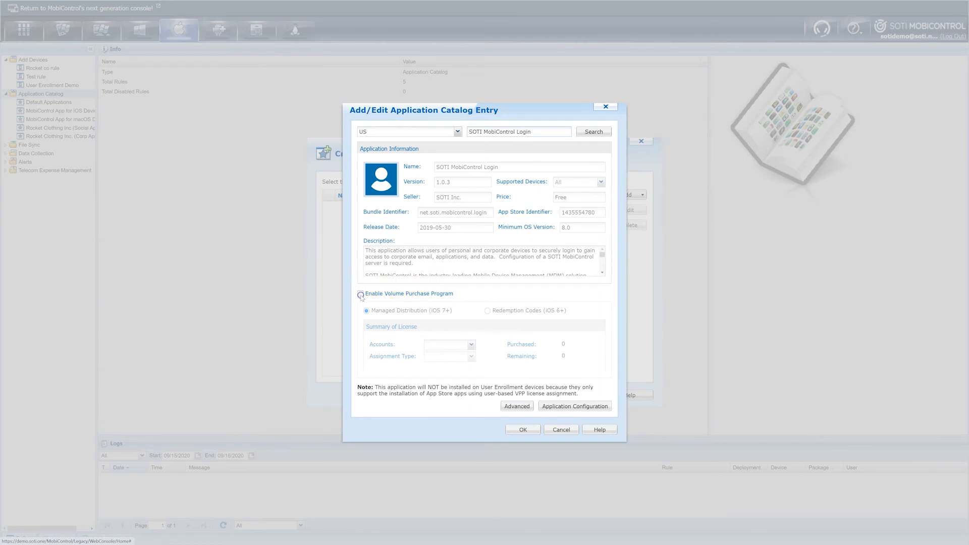
pyautogui.click(361, 294)
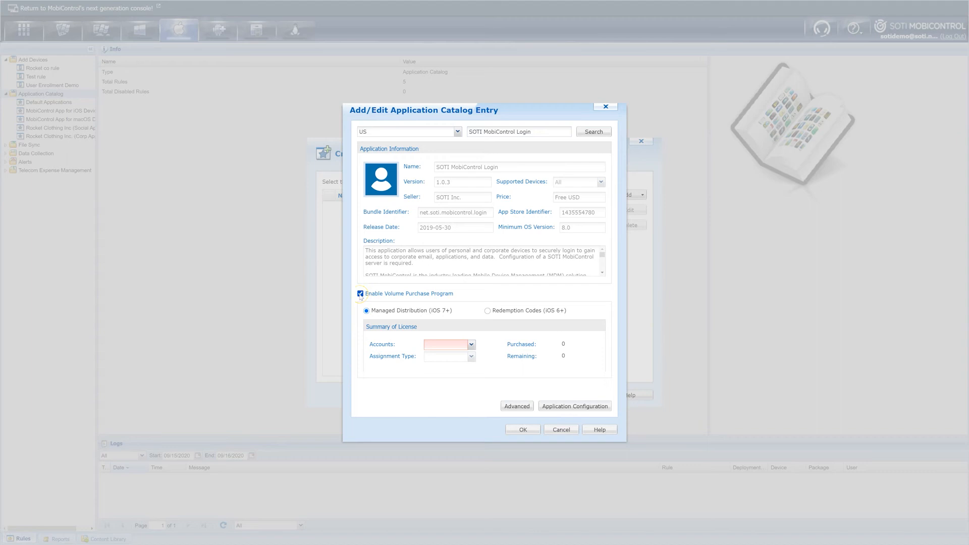
pyautogui.click(361, 297)
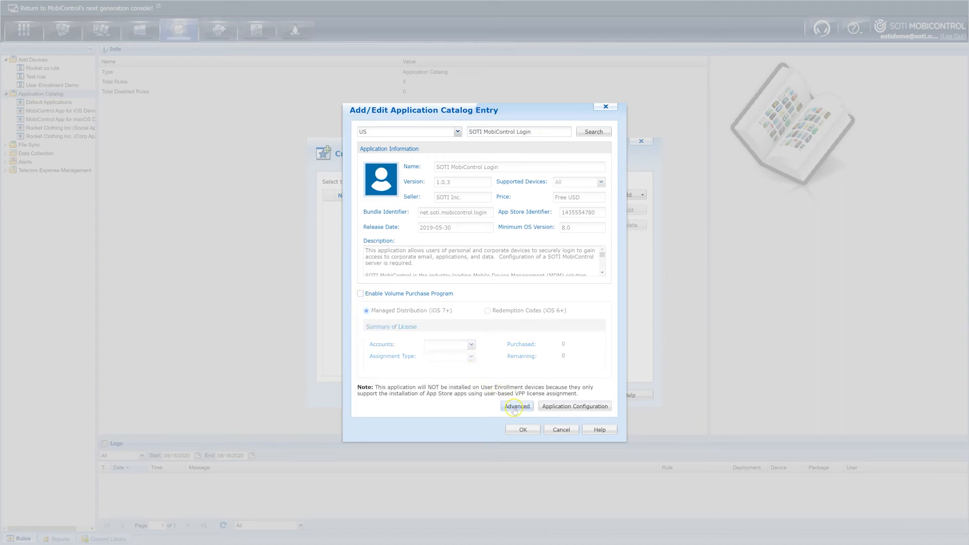
# Set the app's deployment to Mandatory in advanced options and confirm the catalog entry.
pyautogui.click(517, 406)
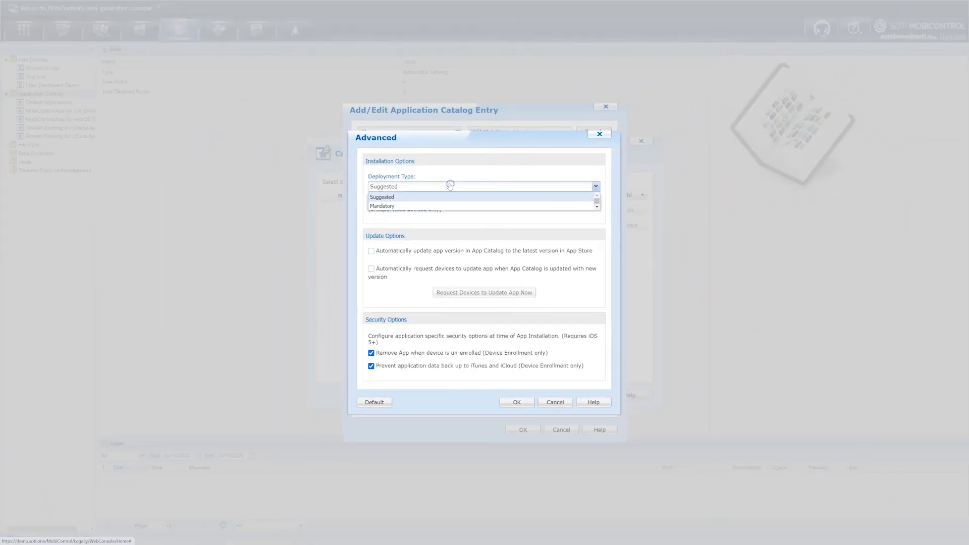
pyautogui.click(382, 206)
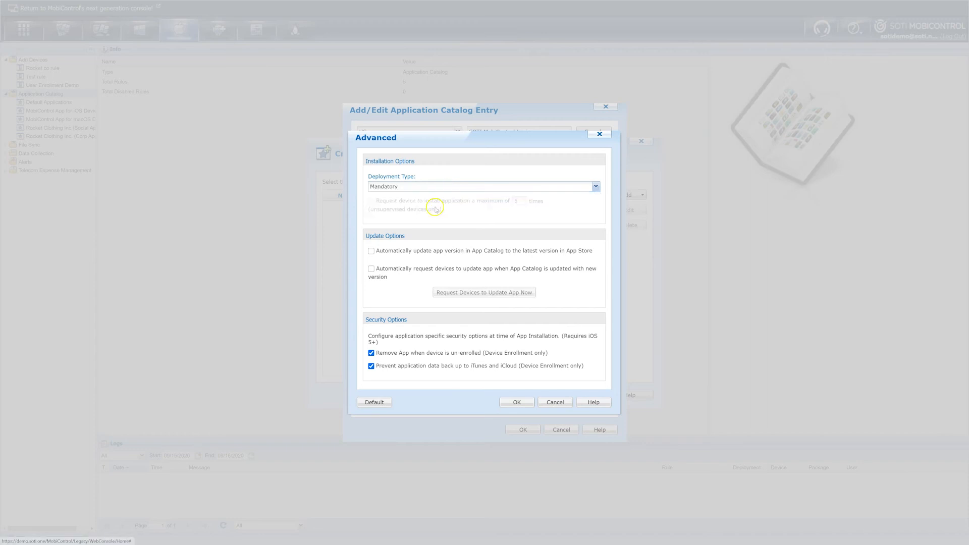
pyautogui.moveTo(517, 385)
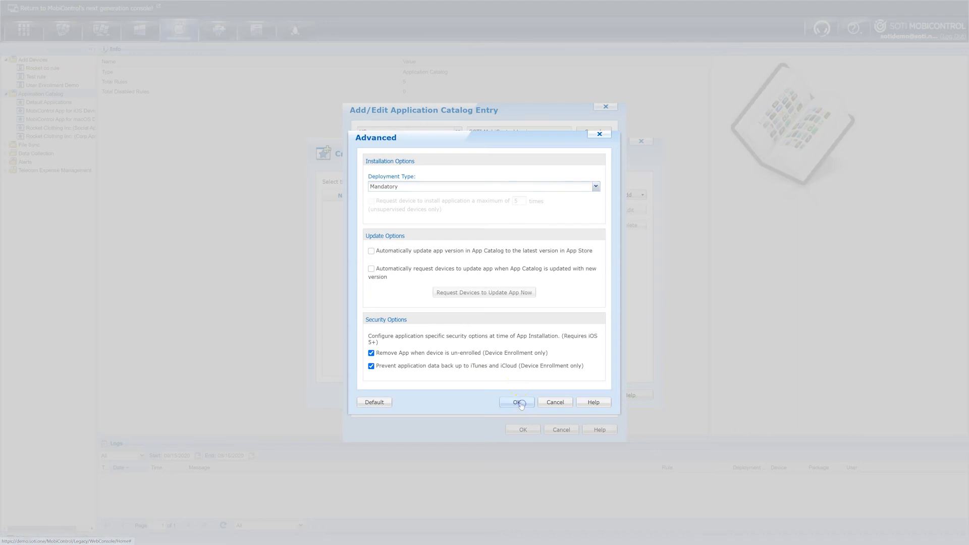
pyautogui.click(518, 403)
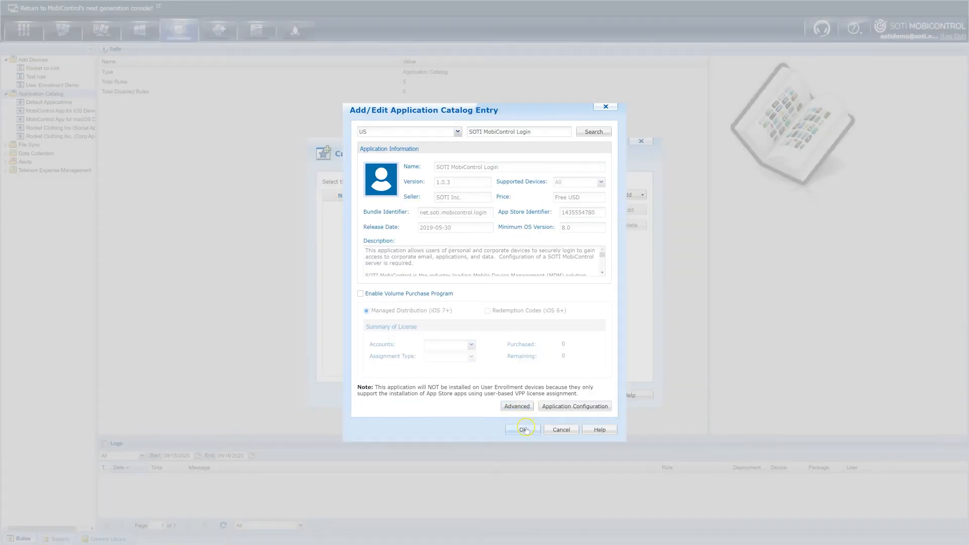
# Step through the remaining wizard pages and finish the catalog rule.
pyautogui.click(522, 429)
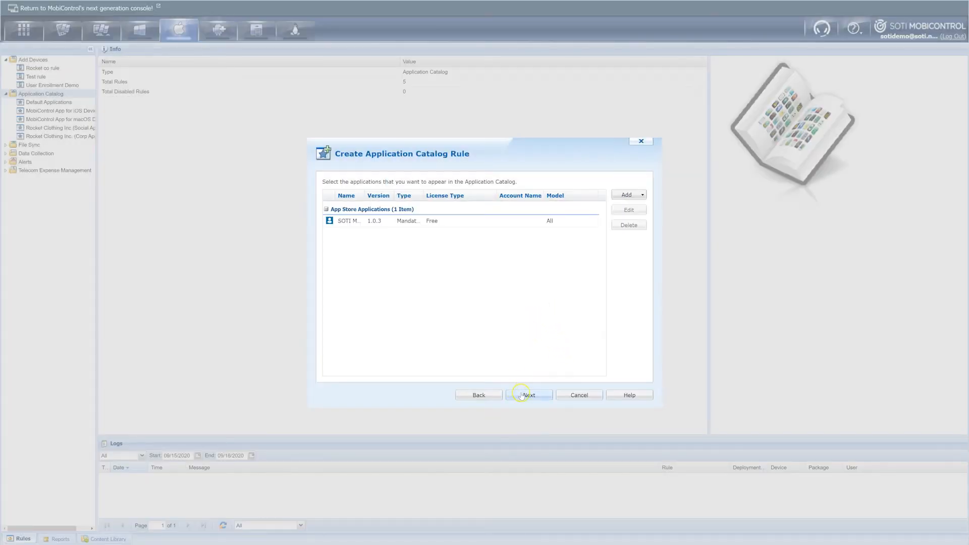
pyautogui.click(529, 394)
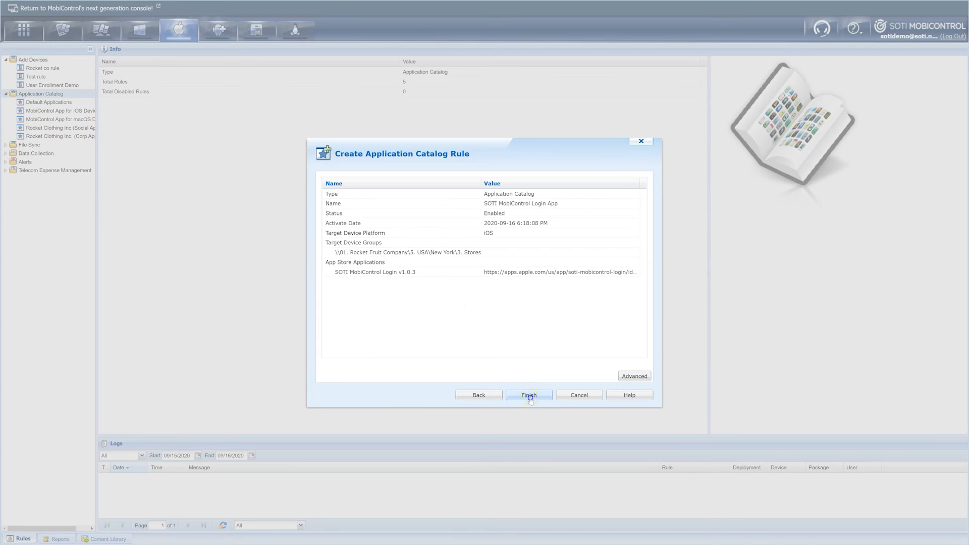
pyautogui.click(528, 395)
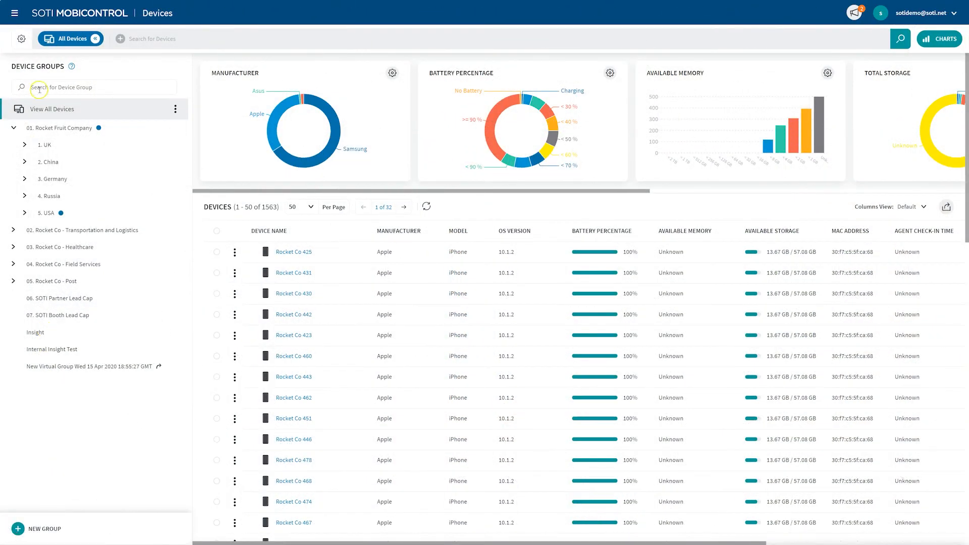
# Go to the Profiles page from the main menu and start a new profile.
pyautogui.click(15, 12)
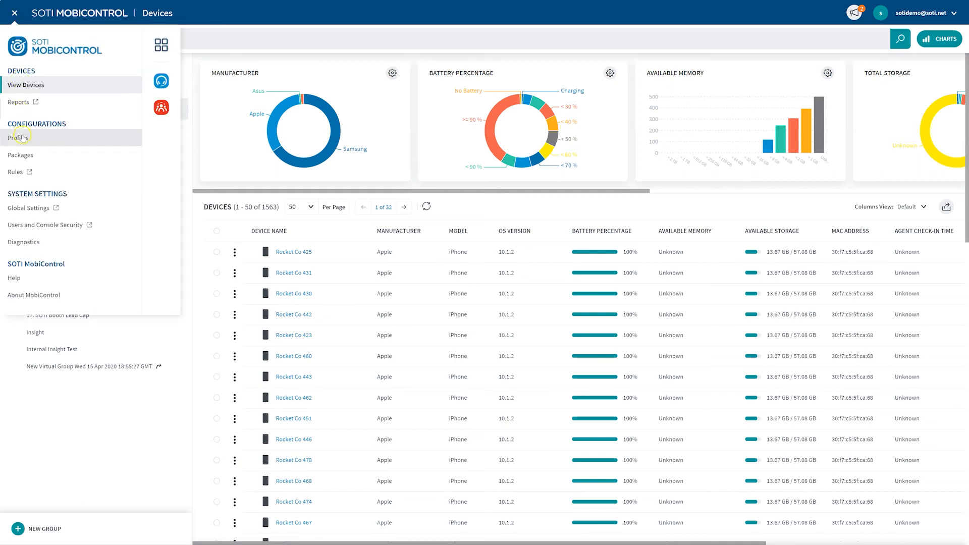
pyautogui.click(17, 138)
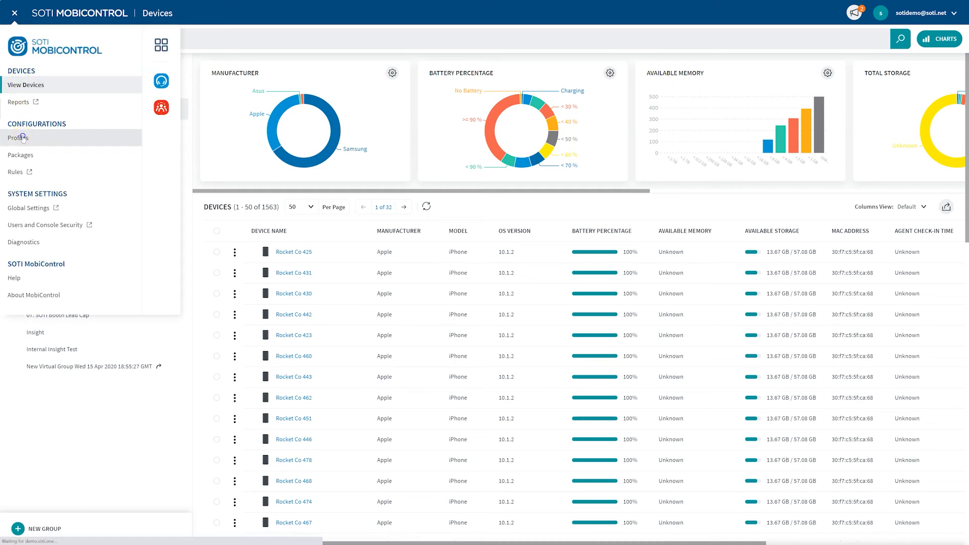
pyautogui.click(17, 138)
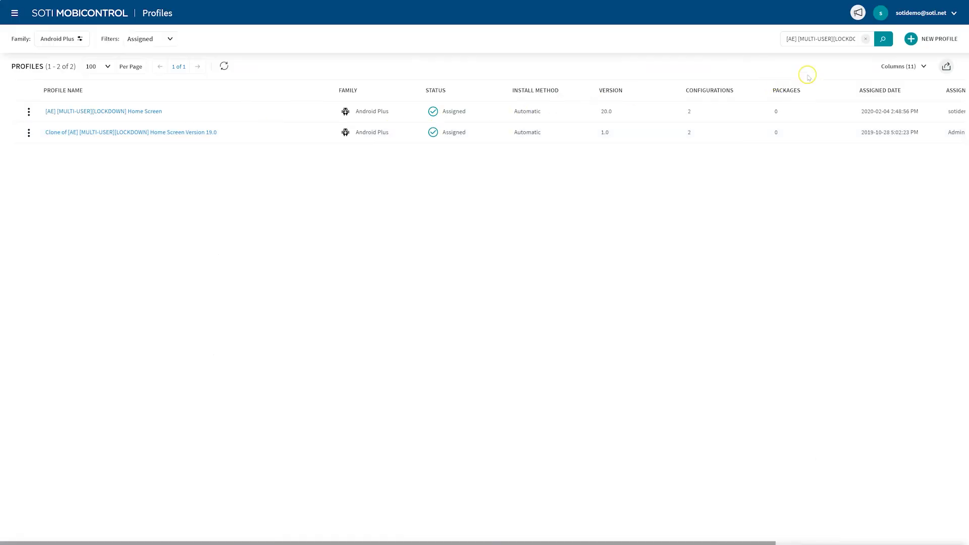
pyautogui.moveTo(910, 39)
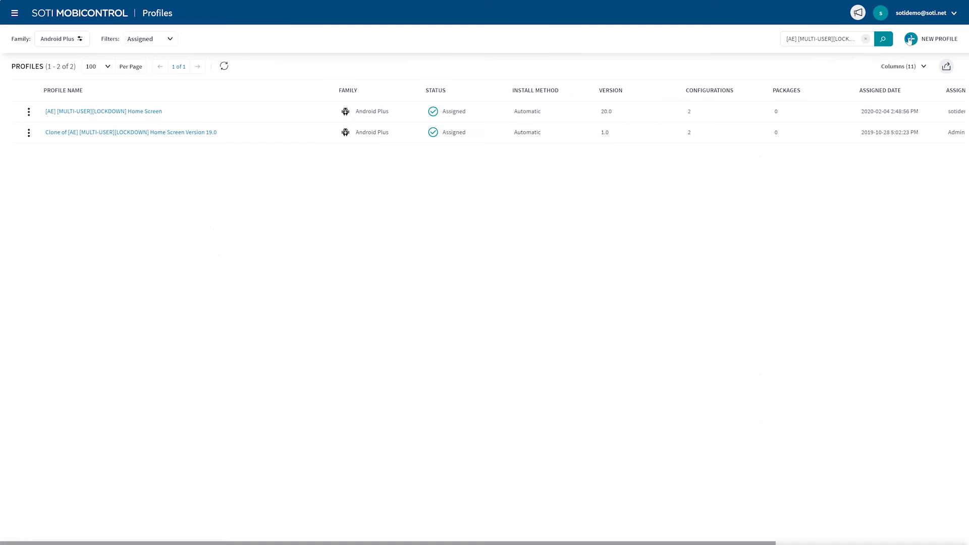
pyautogui.click(935, 40)
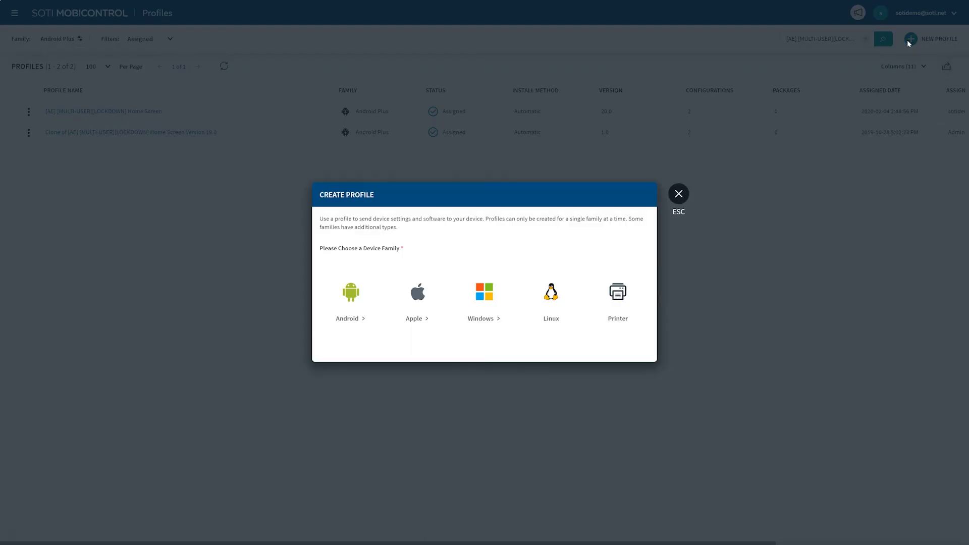
# Add a Single App Mode configuration to the Apple profile locked to SOTI MobiControl Login.
pyautogui.click(350, 301)
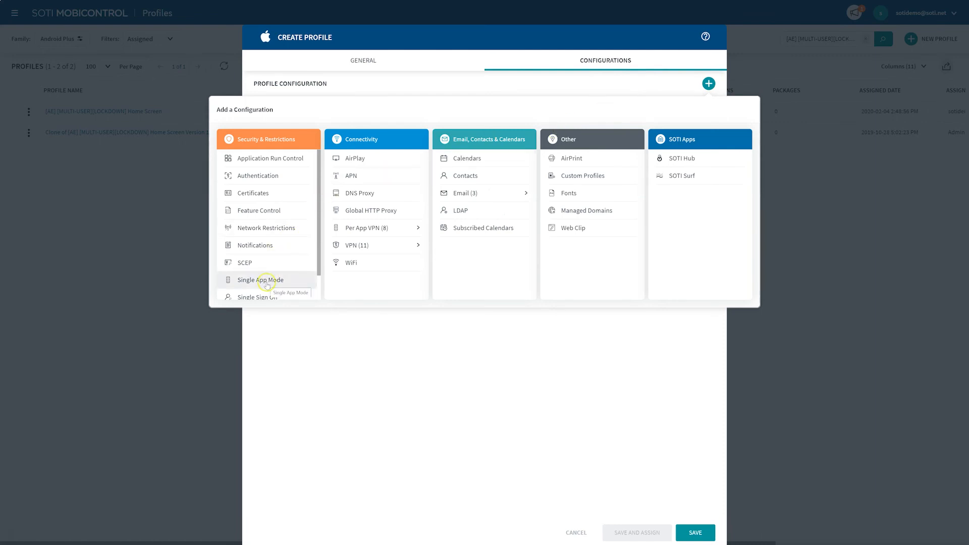
pyautogui.click(261, 280)
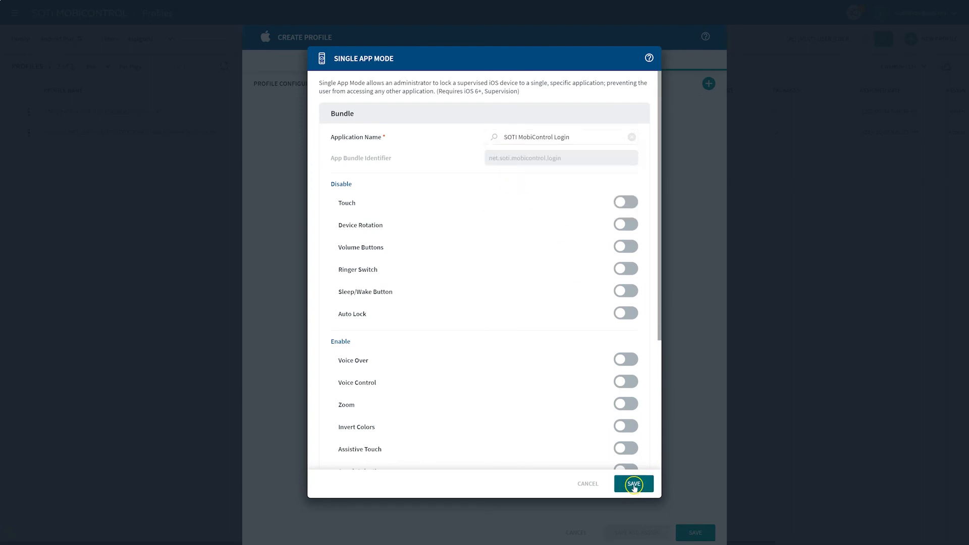
pyautogui.click(633, 484)
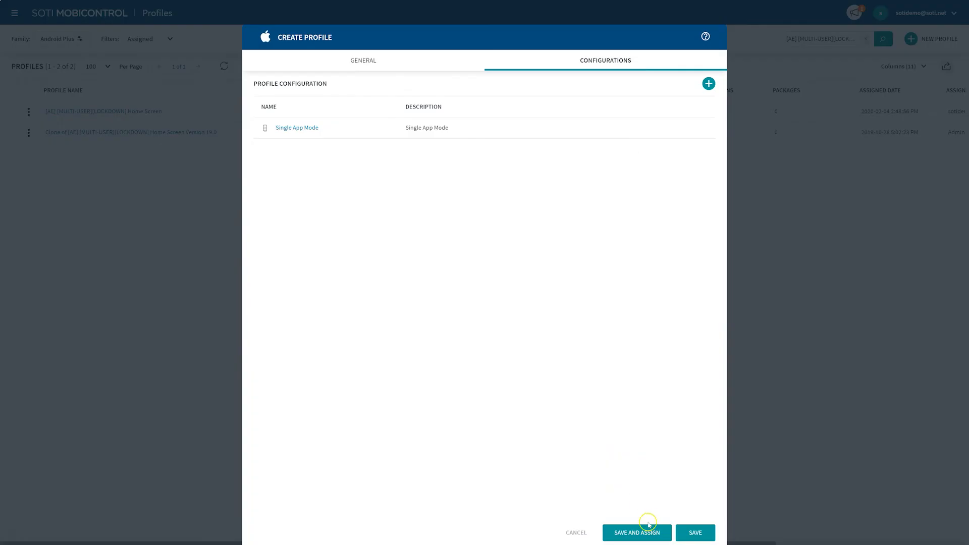
# Save the profile and assign it to Rocket Fruit Company > USA > New York > Warehouse.
pyautogui.click(637, 532)
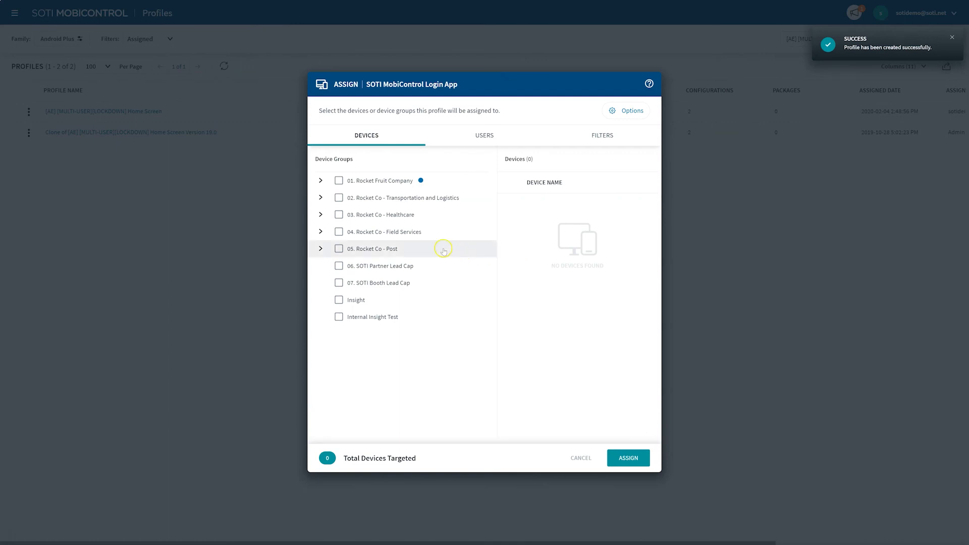
pyautogui.click(321, 181)
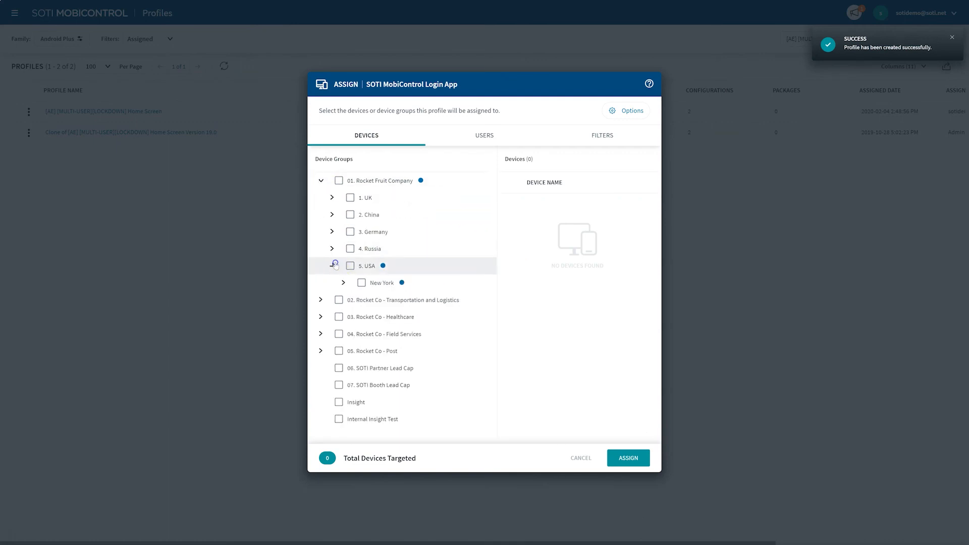
pyautogui.click(343, 283)
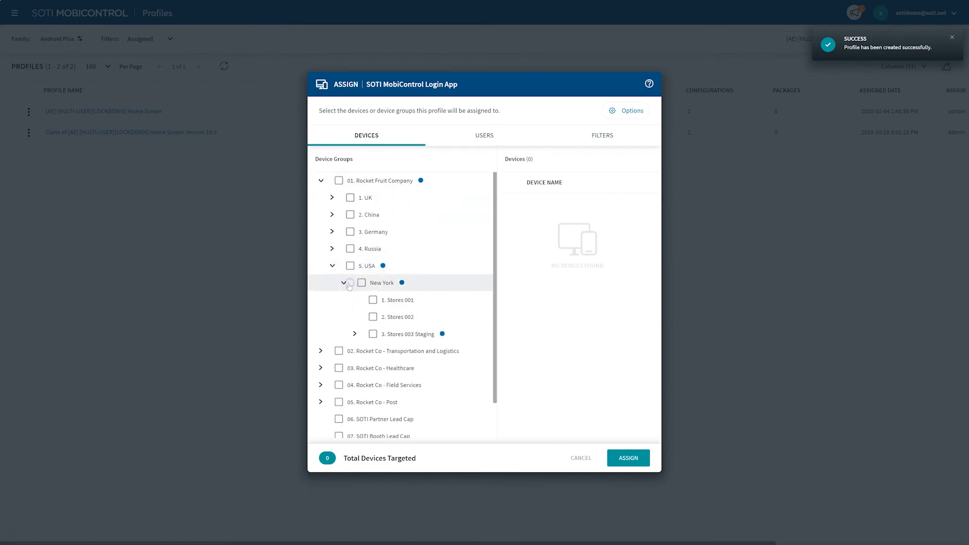
pyautogui.click(354, 334)
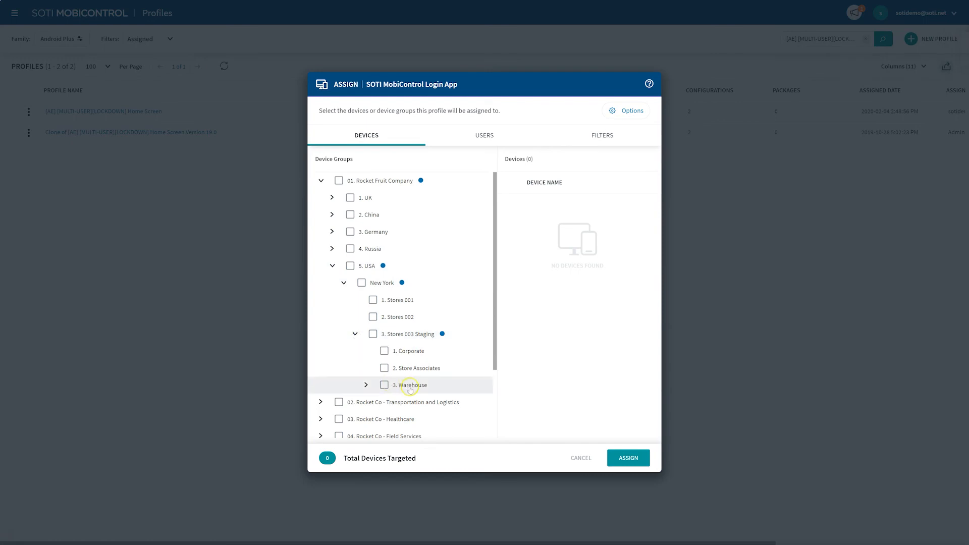
pyautogui.click(384, 385)
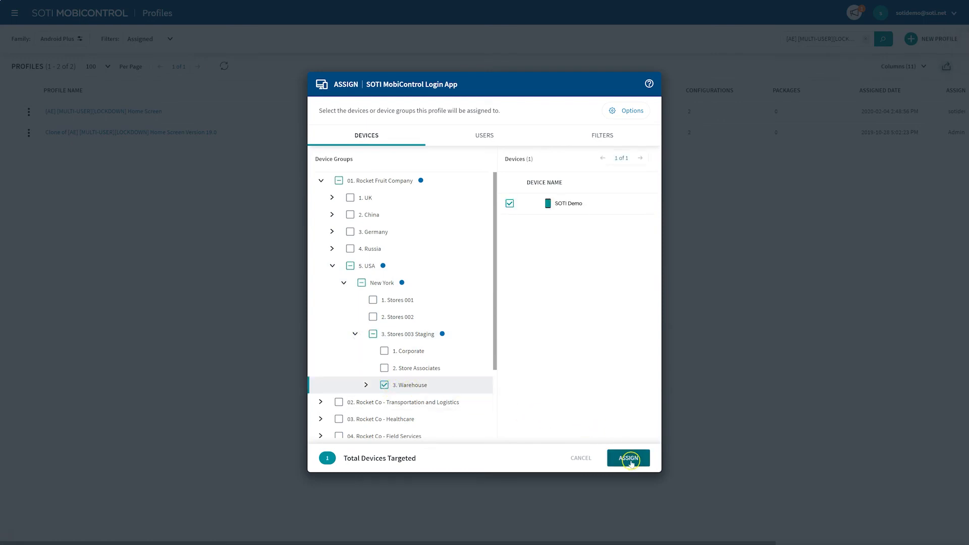
pyautogui.click(628, 458)
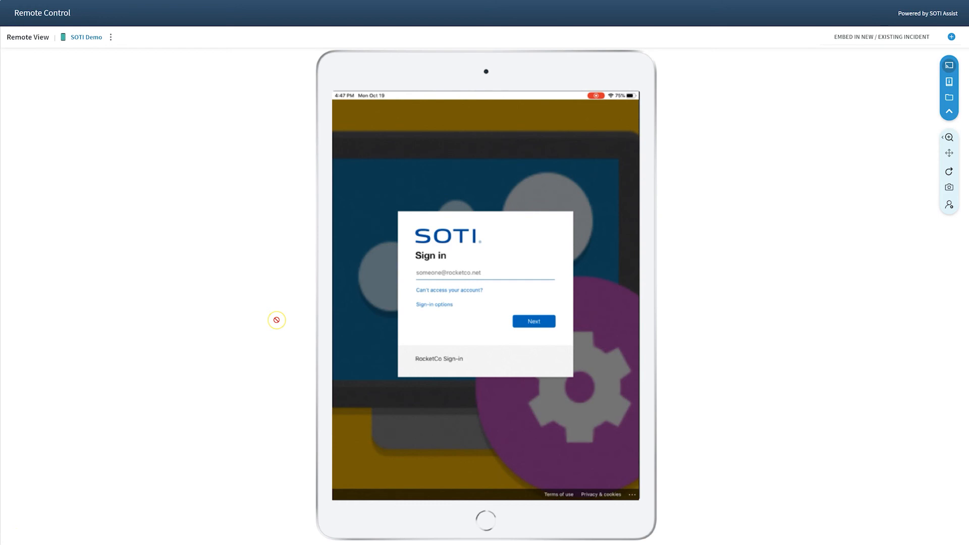
# Sign the iPad in as user 'associate', then log the associate out.
pyautogui.write('associate')
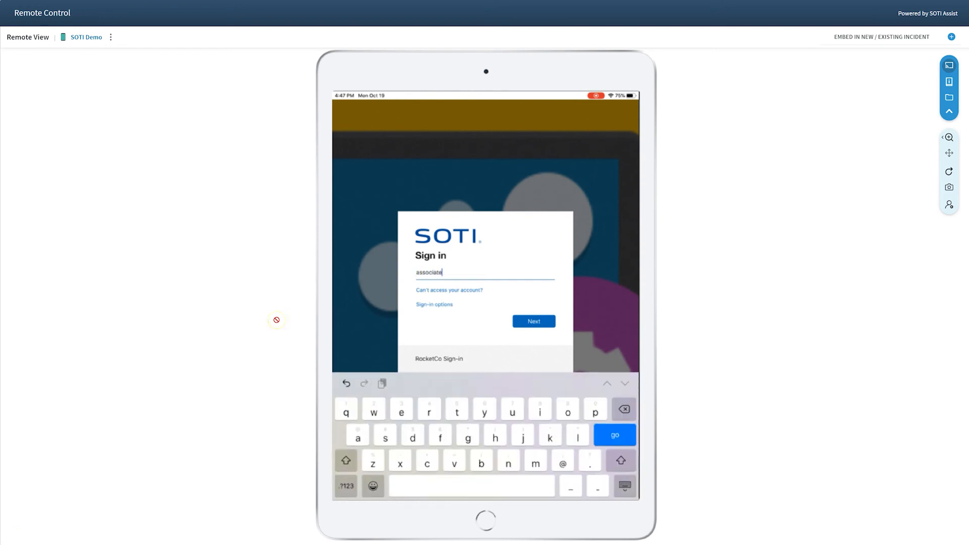
pyautogui.click(534, 321)
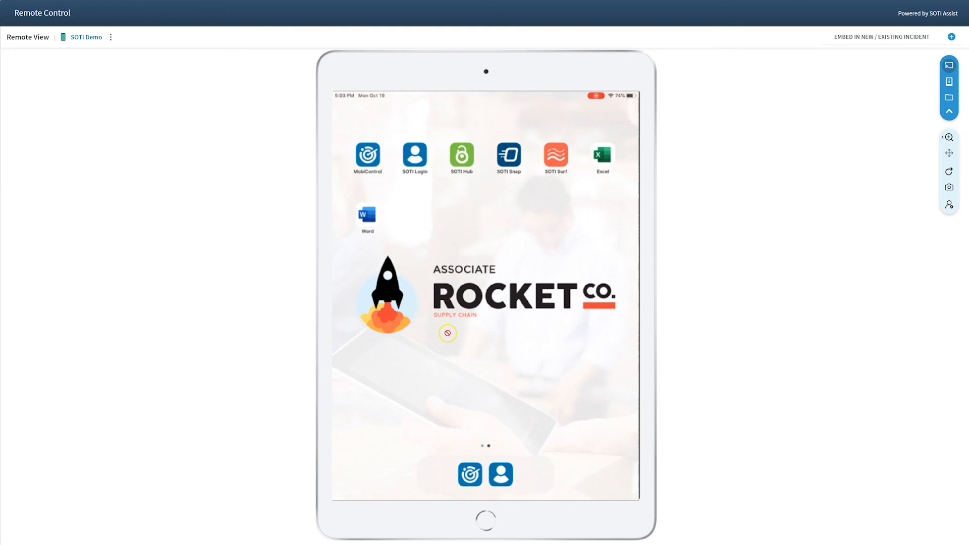
pyautogui.moveTo(436, 280)
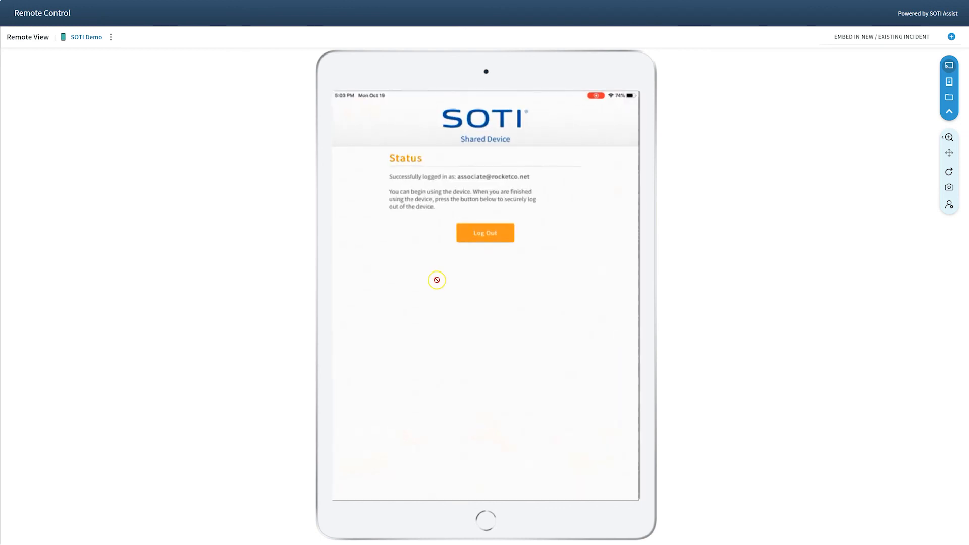
pyautogui.click(486, 233)
pyautogui.write('mana')
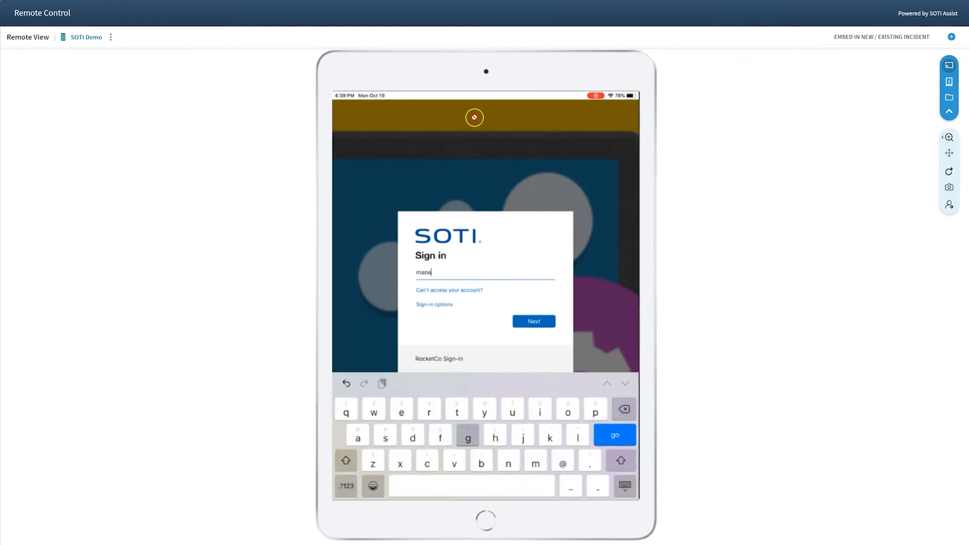
# Submit the manager username and password so the iPad starts preparing apps and policies.
pyautogui.click(533, 321)
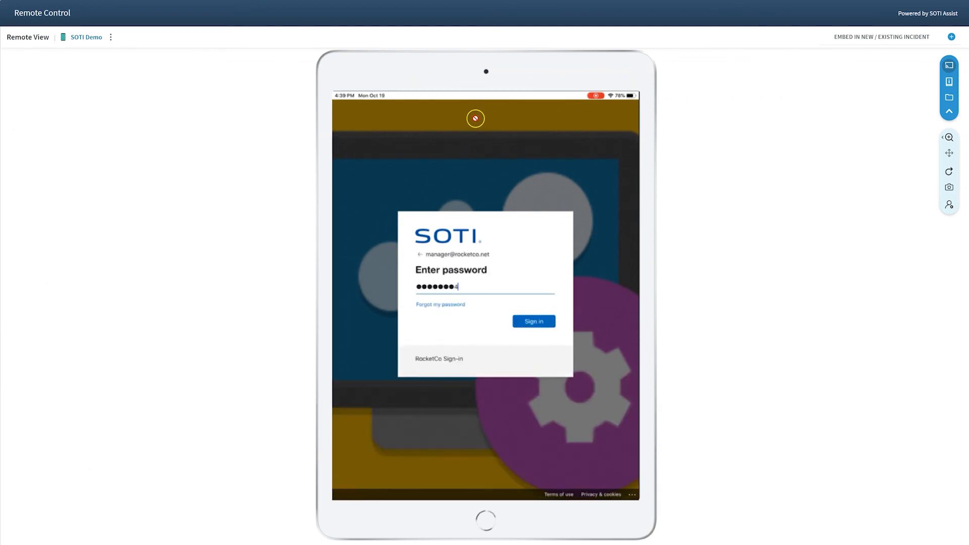
pyautogui.click(533, 321)
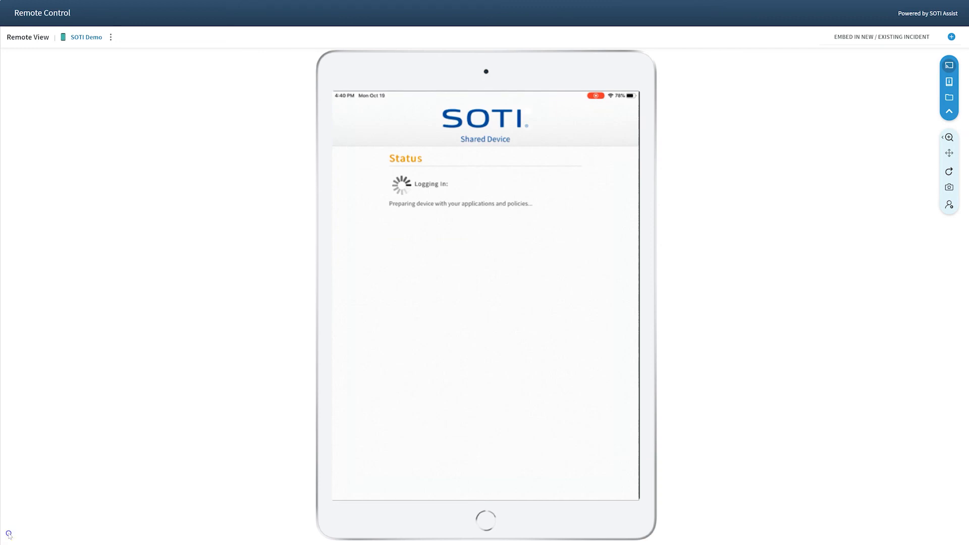